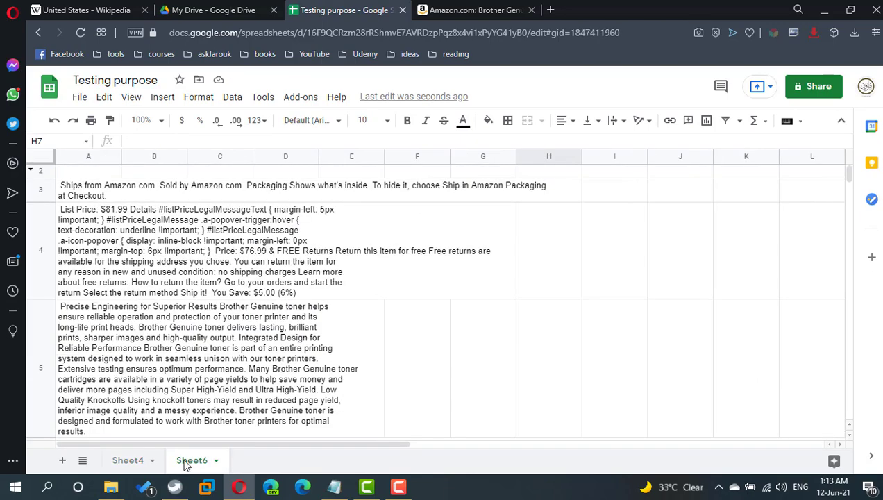
Replace the Sheet4 product ID in A1 with B07V1L3QGB so the $23.63 deal price imports
{"action": "left_click", "coordinate": [125, 461]}
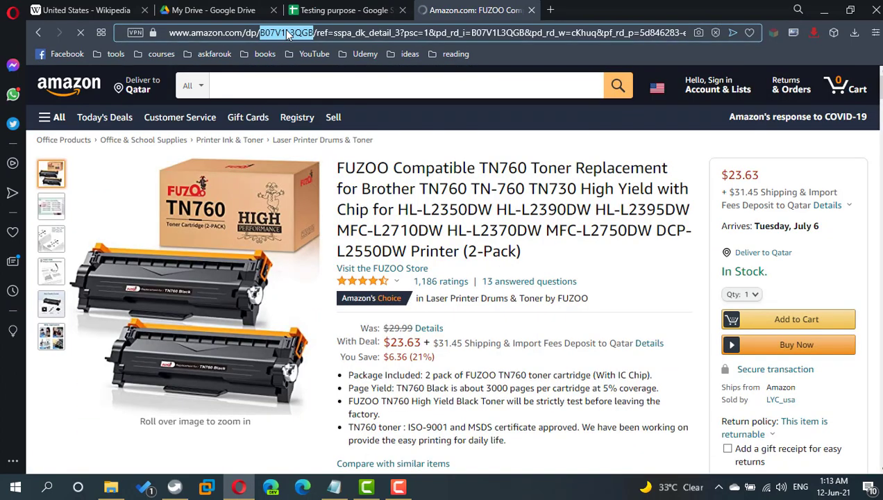
{"action": "left_click", "coordinate": [338, 10]}
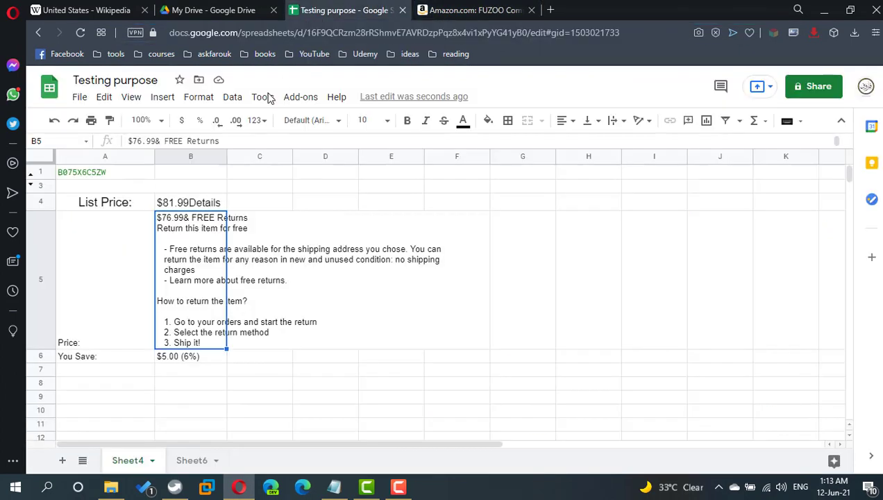
{"action": "left_click", "coordinate": [105, 172]}
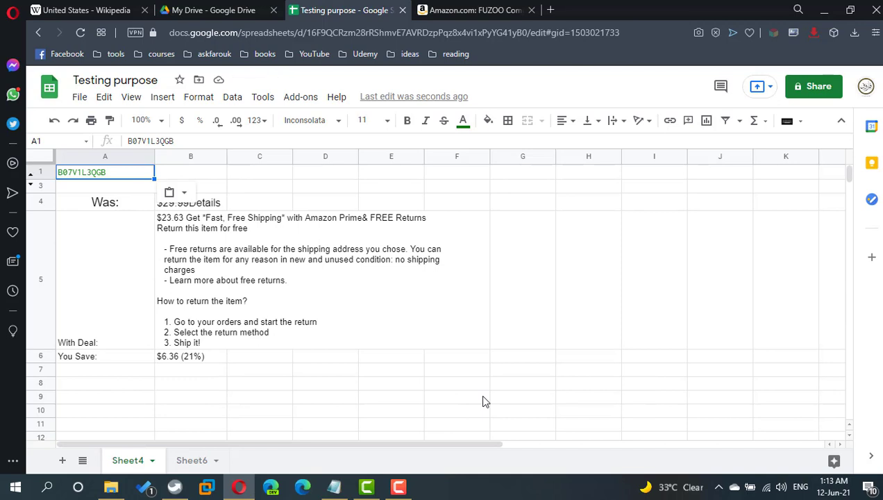
{"action": "mouse_move", "coordinate": [522, 434]}
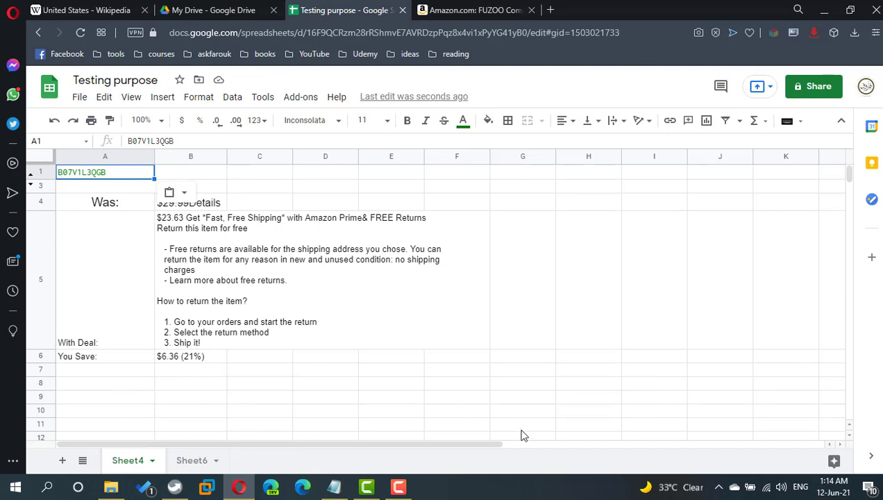
{"action": "mouse_move", "coordinate": [582, 205]}
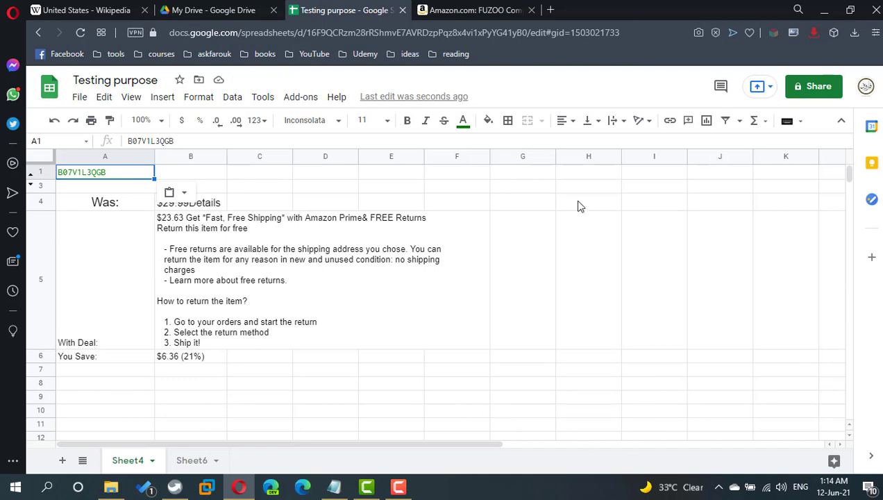
{"action": "mouse_move", "coordinate": [549, 10]}
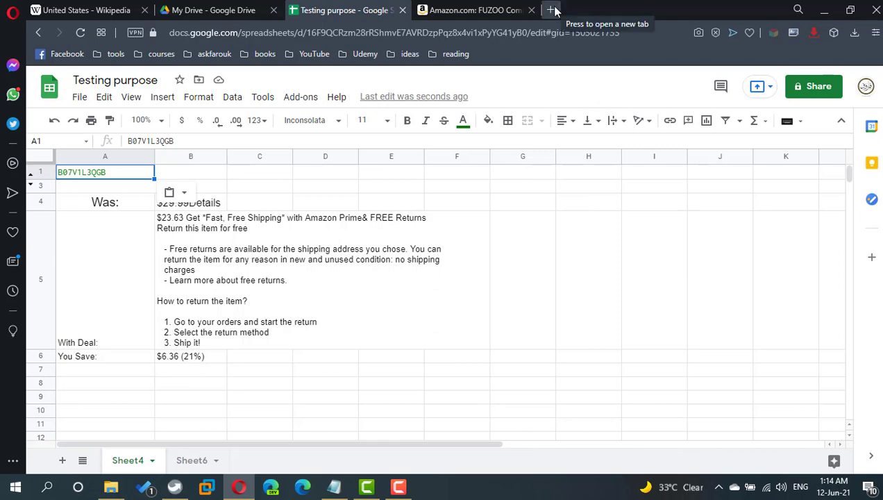
Create a new blank spreadsheet named Html Query in a separate browser tab
{"action": "left_click", "coordinate": [547, 10]}
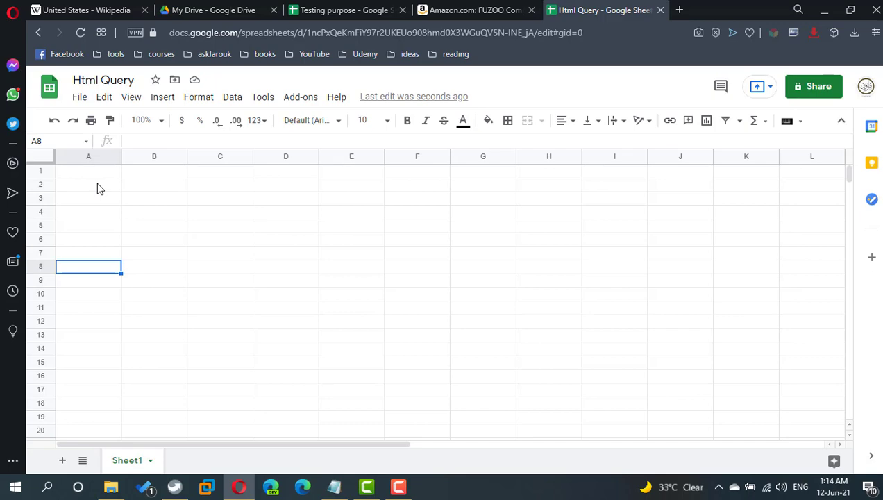
{"action": "mouse_move", "coordinate": [128, 5]}
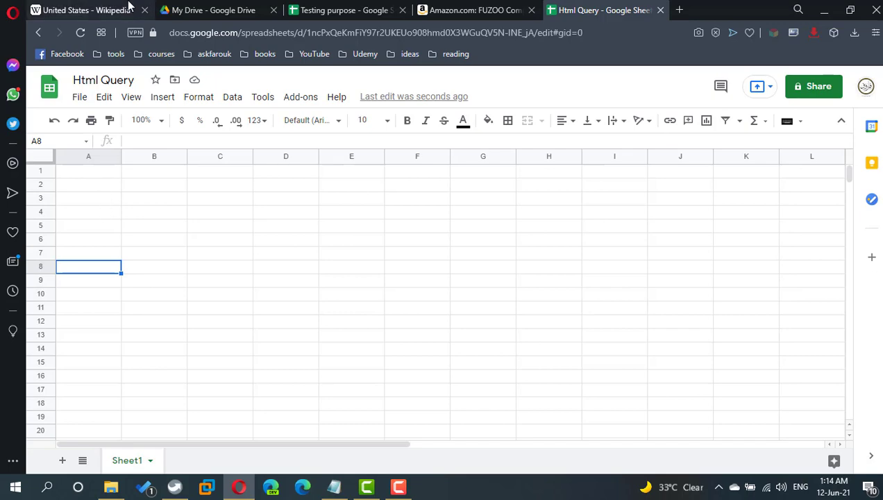
Scroll through the United States Wikipedia article's contents and infobox tables
{"action": "left_click", "coordinate": [84, 10]}
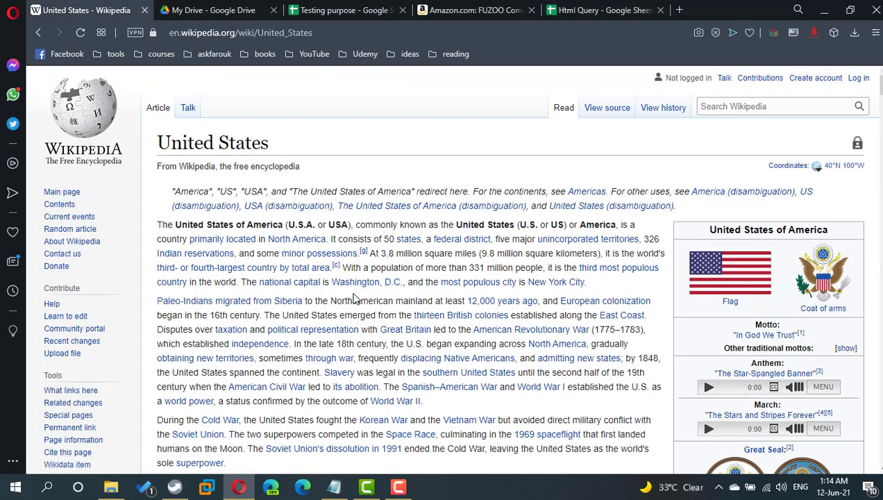
{"action": "mouse_move", "coordinate": [220, 185]}
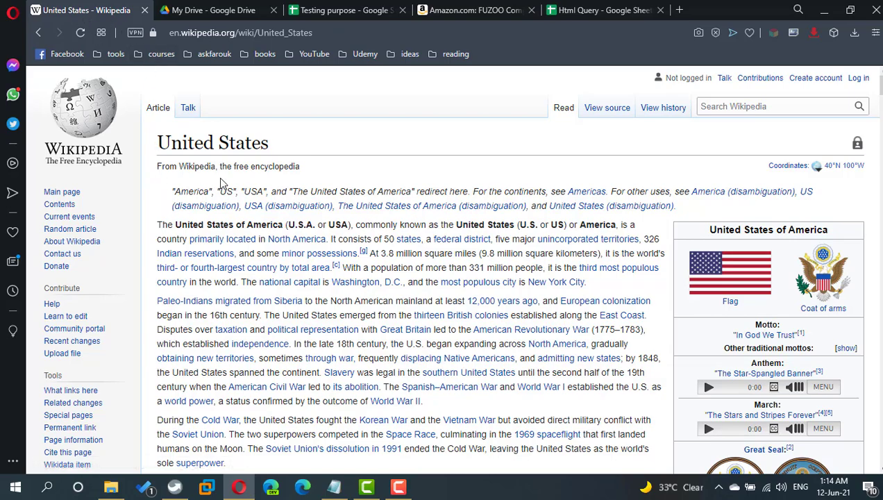
{"action": "scroll", "scroll_direction": "down", "scroll_amount": 3}
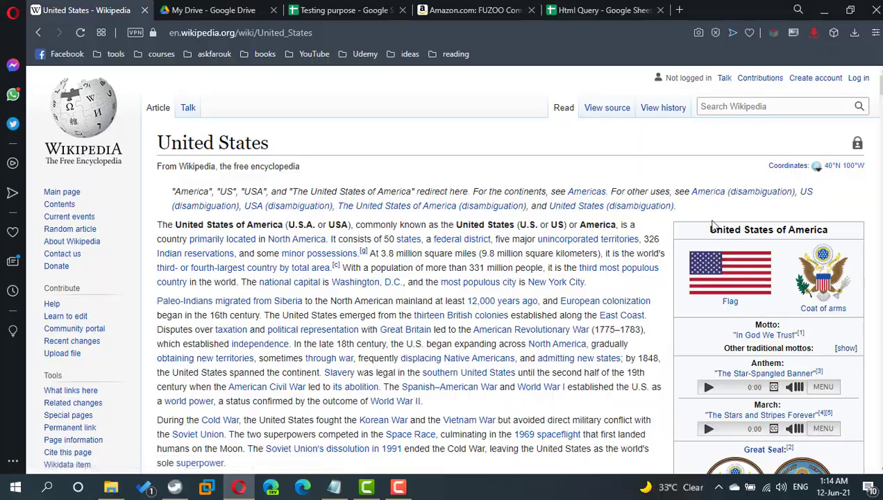
{"action": "scroll", "scroll_direction": "down", "scroll_amount": 3}
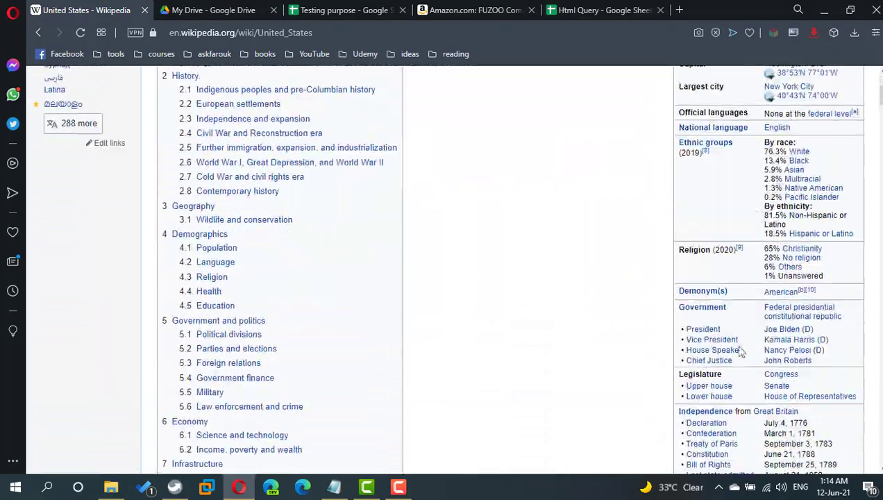
{"action": "scroll", "scroll_direction": "down", "scroll_amount": 3}
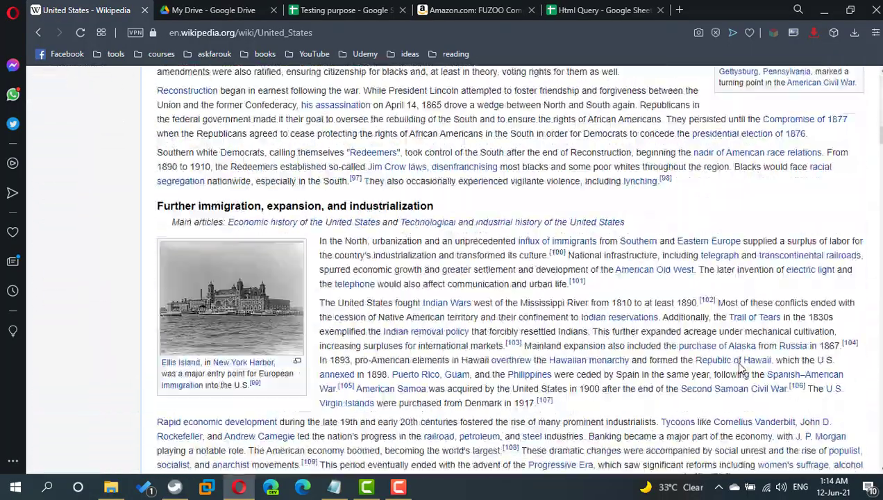
{"action": "scroll", "scroll_direction": "down", "scroll_amount": 3}
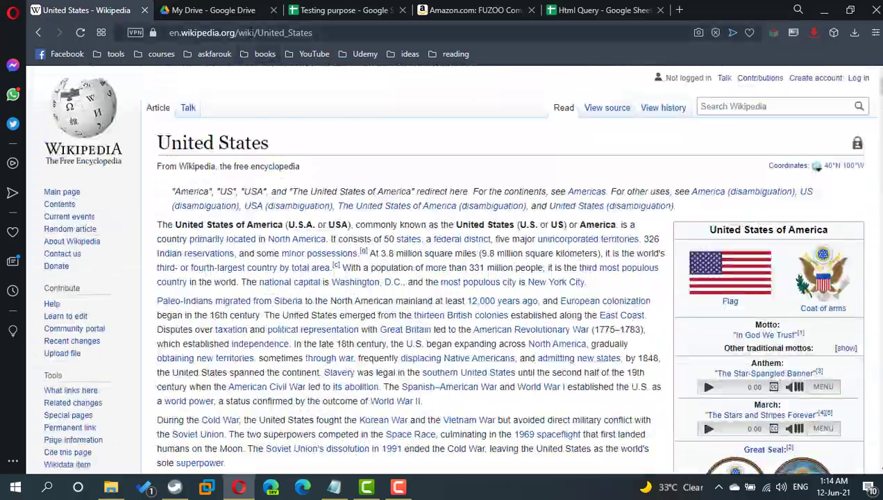
Close the Testing purpose spreadsheet tab
{"action": "left_click", "coordinate": [325, 9]}
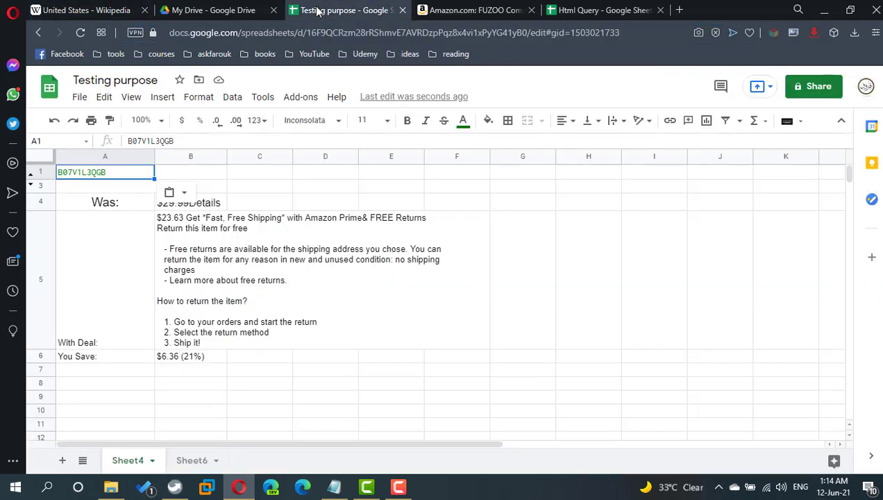
{"action": "mouse_move", "coordinate": [403, 9]}
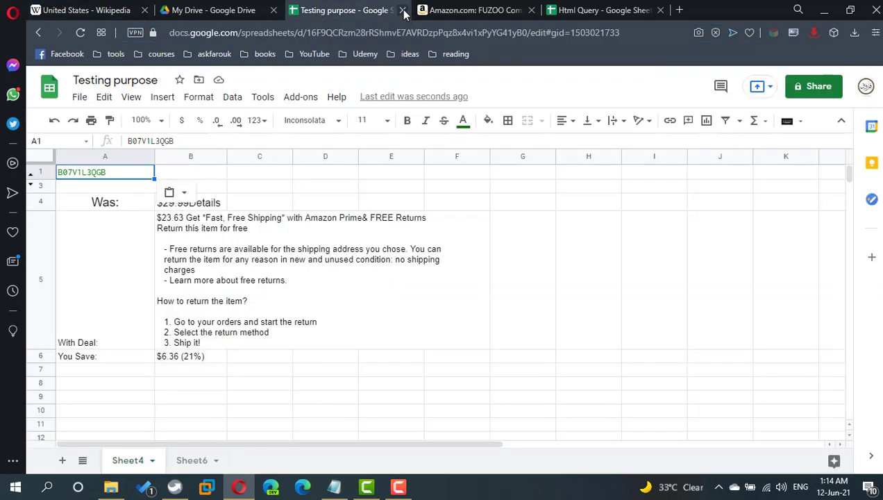
{"action": "left_click", "coordinate": [403, 10]}
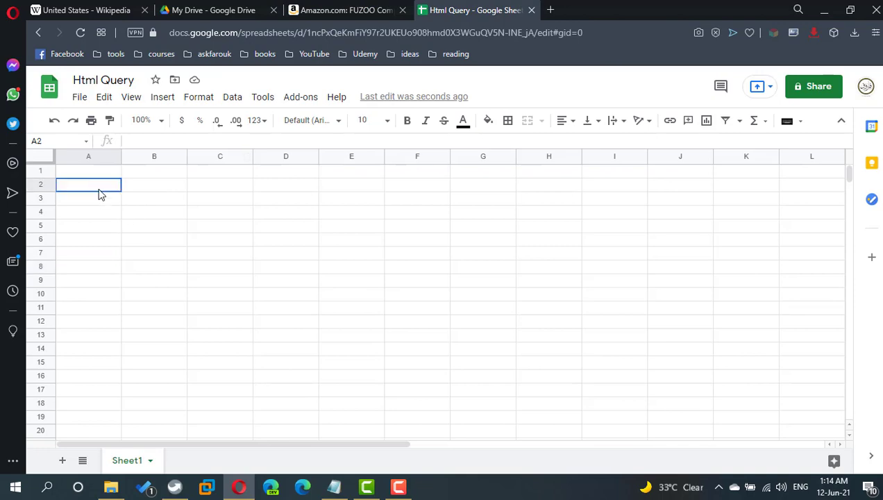
{"action": "type", "text": "=im"}
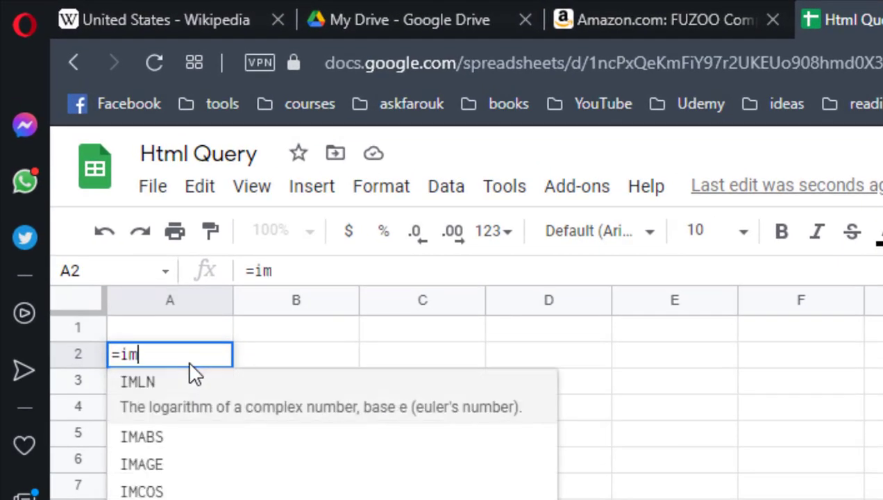
{"action": "type", "text": "po"}
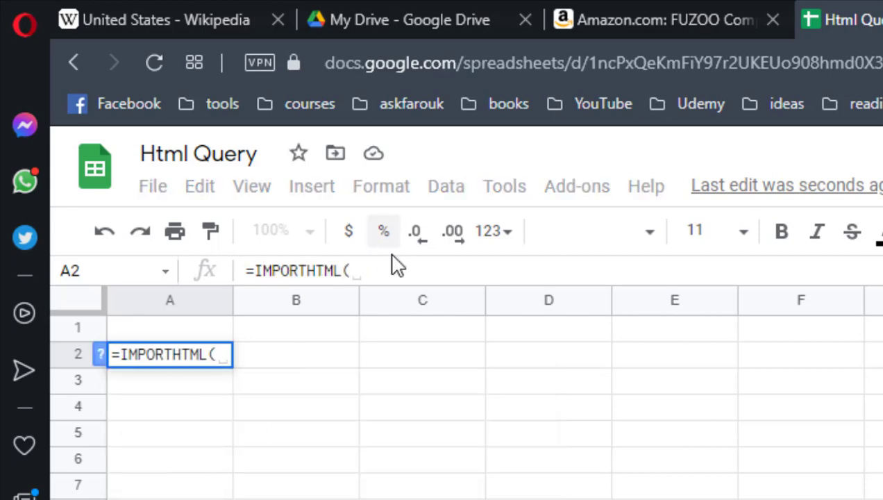
{"action": "type", "text": "\""}
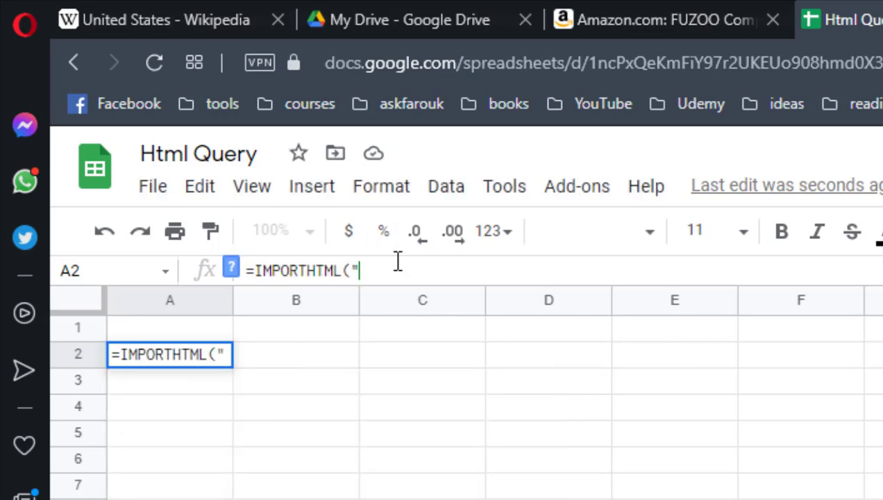
{"action": "type", "text": "https://en.wikipedia.org/wiki/United_States"}
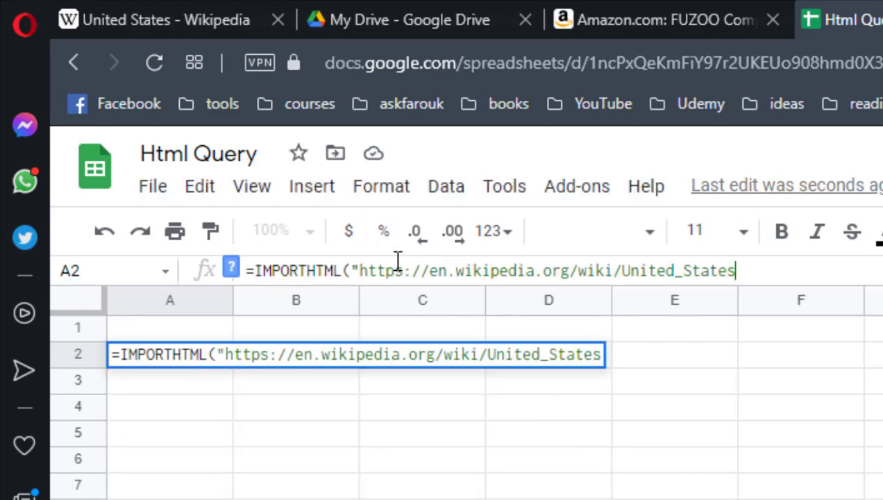
{"action": "type", "text": "\","}
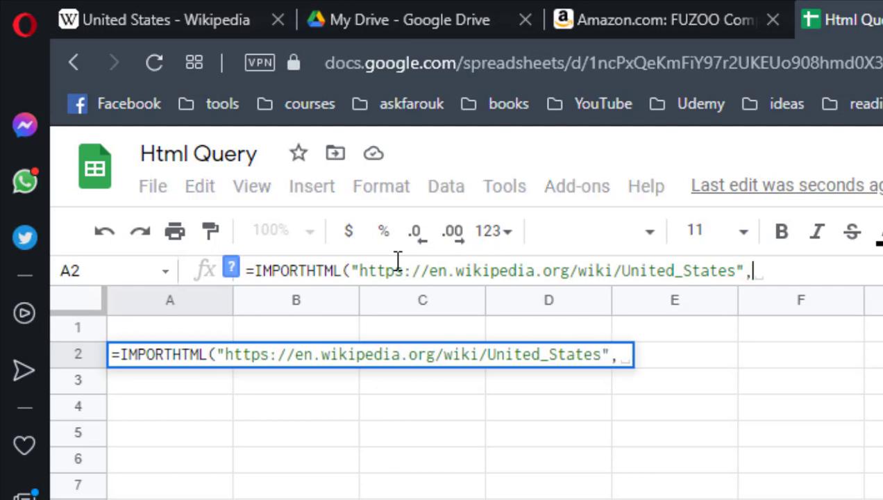
{"action": "type", "text": "\"t"}
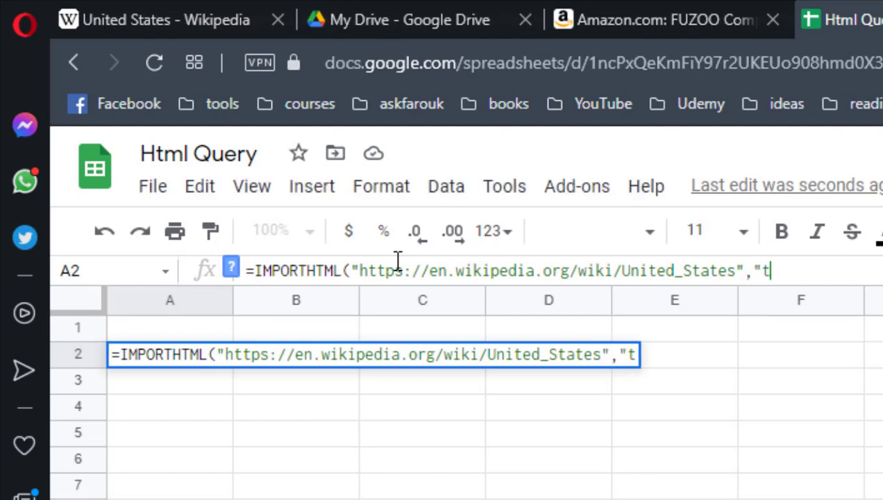
{"action": "type", "text": "able\""}
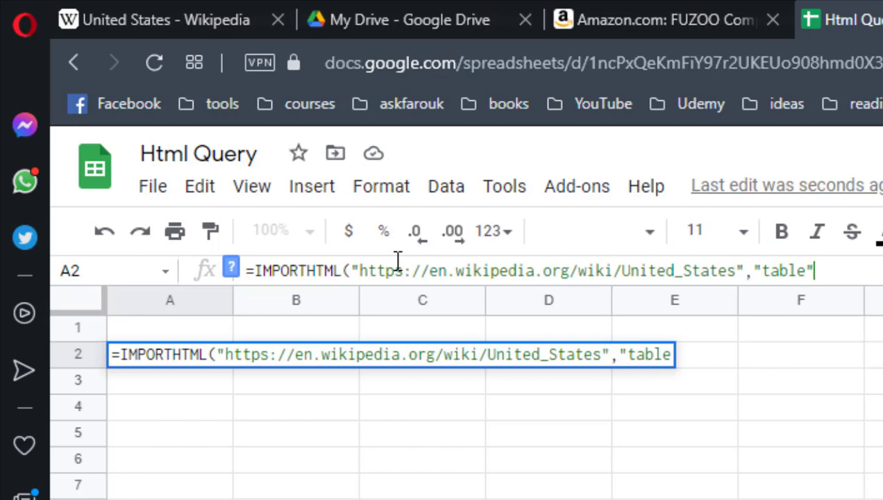
{"action": "type", "text": ")"}
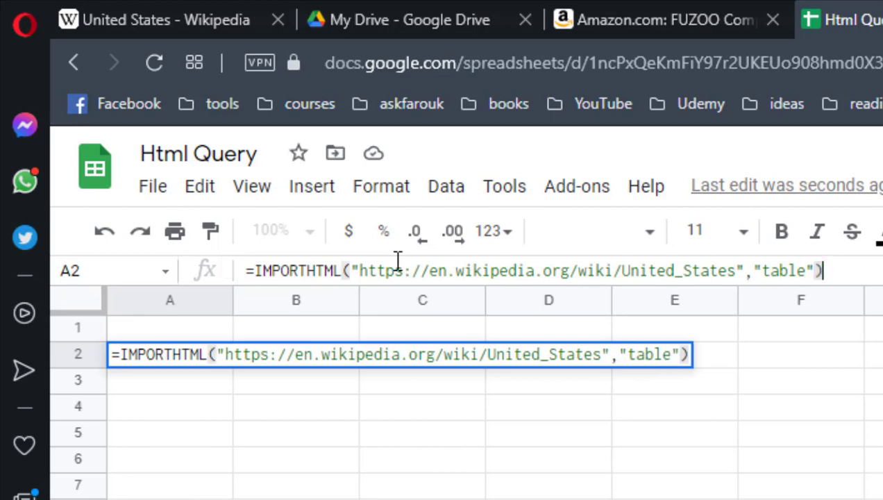
{"action": "key", "text": "Enter"}
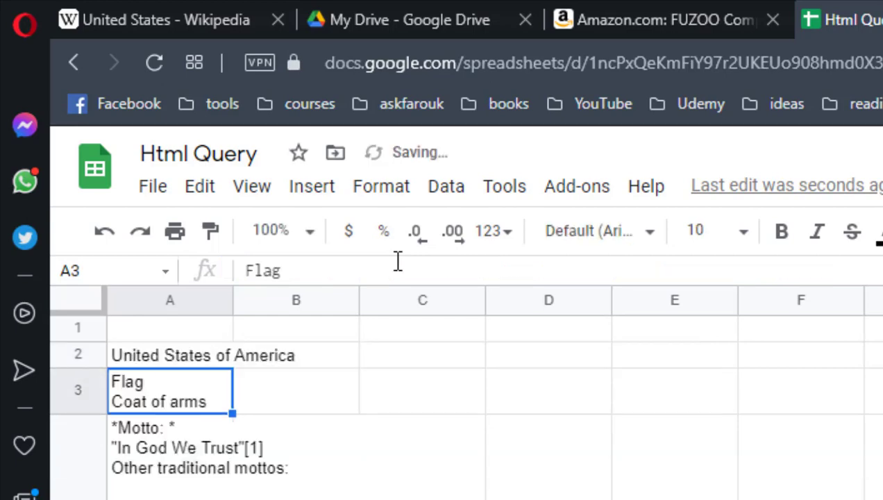
{"action": "mouse_move", "coordinate": [547, 8]}
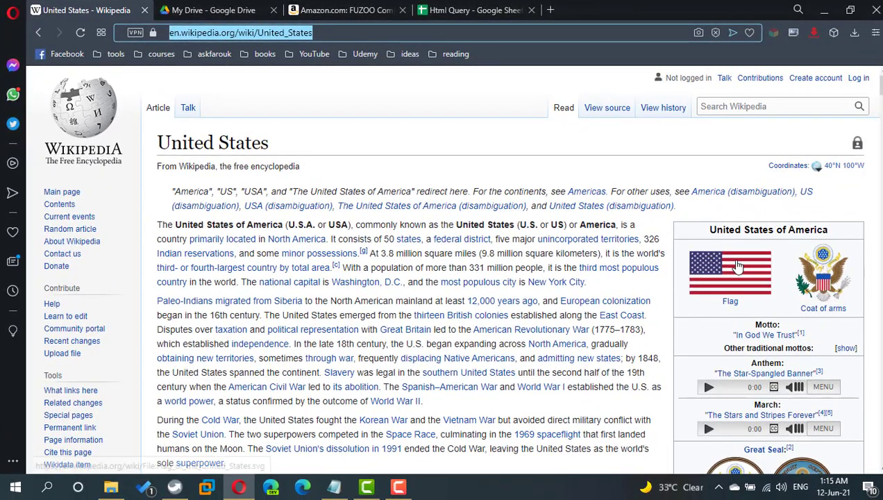
Scroll the United States article down to the Demographics Historical population table
{"action": "scroll", "scroll_direction": "down", "scroll_amount": 3}
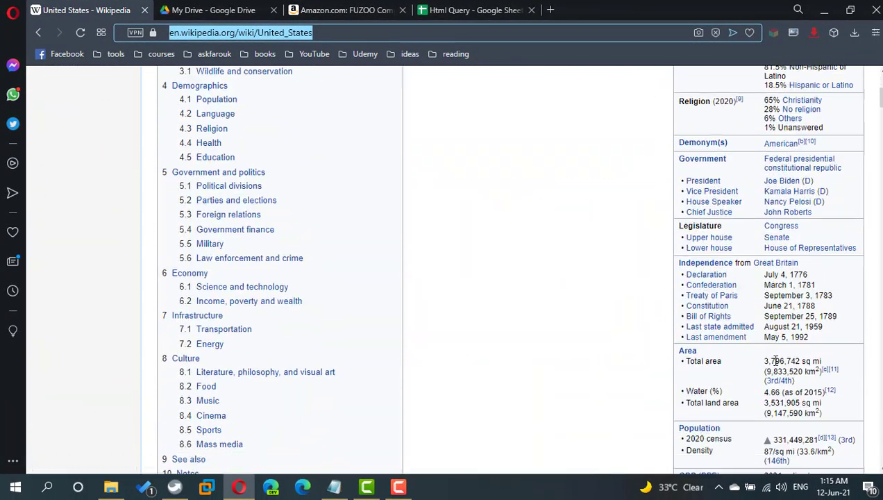
{"action": "scroll", "scroll_direction": "down", "scroll_amount": 3}
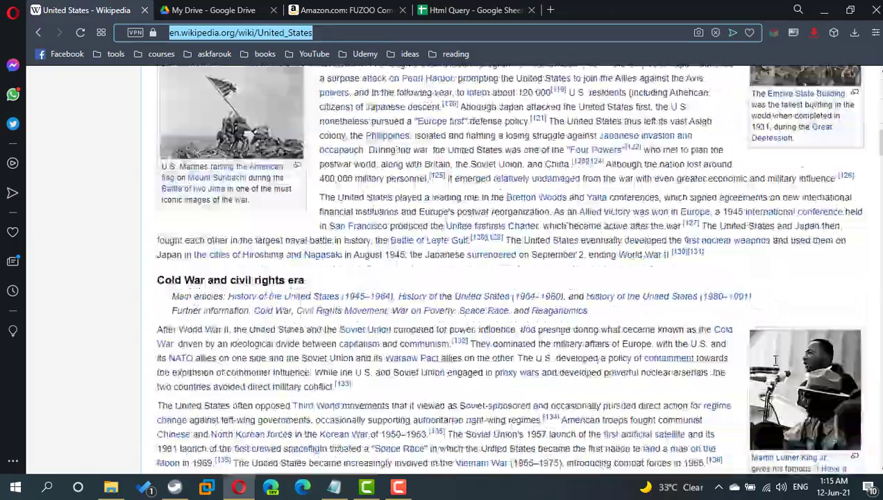
{"action": "scroll", "scroll_direction": "down", "scroll_amount": 3}
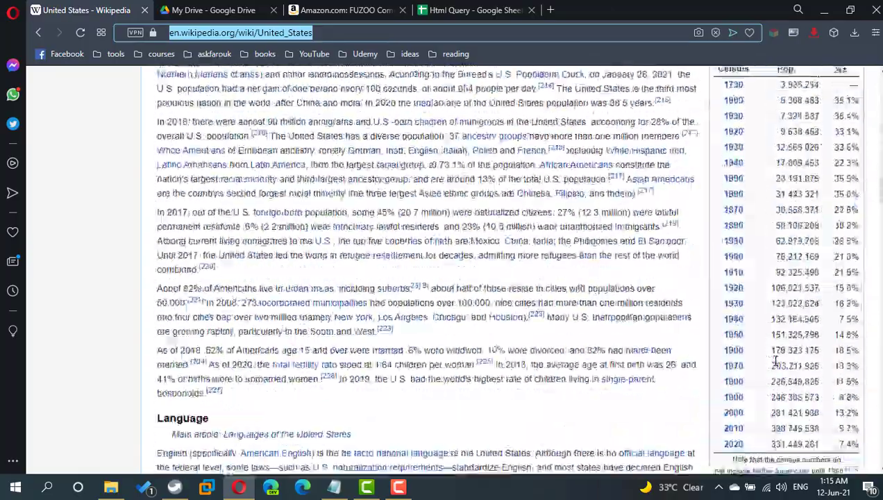
{"action": "scroll", "scroll_direction": "up", "scroll_amount": 3}
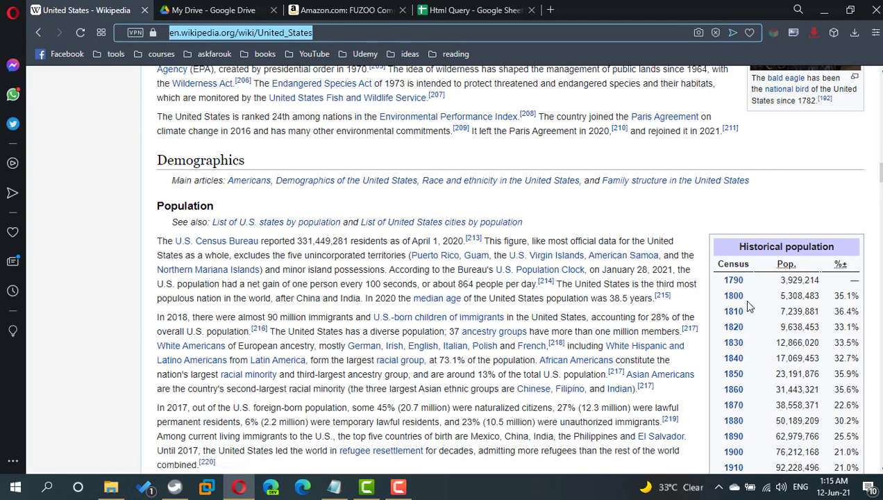
Add table index 2 to the A2 IMPORTHTML formula so it pulls the reference citations table
{"action": "left_click", "coordinate": [479, 10]}
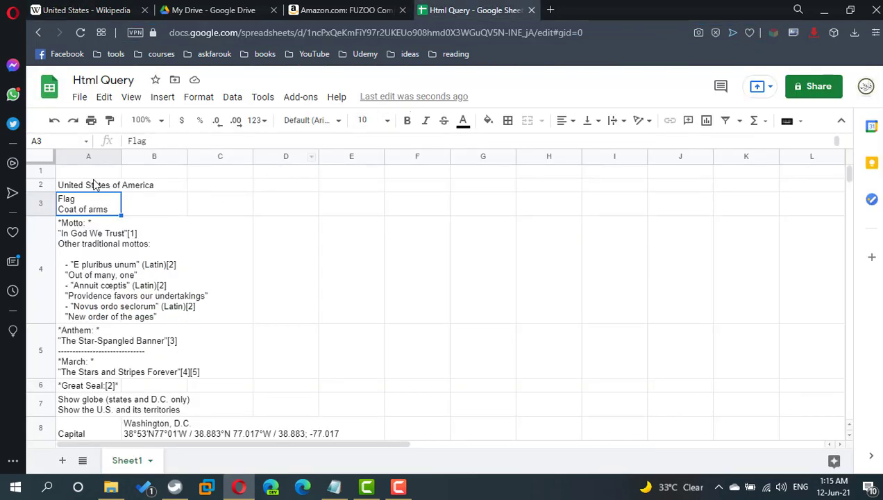
{"action": "left_click", "coordinate": [88, 185]}
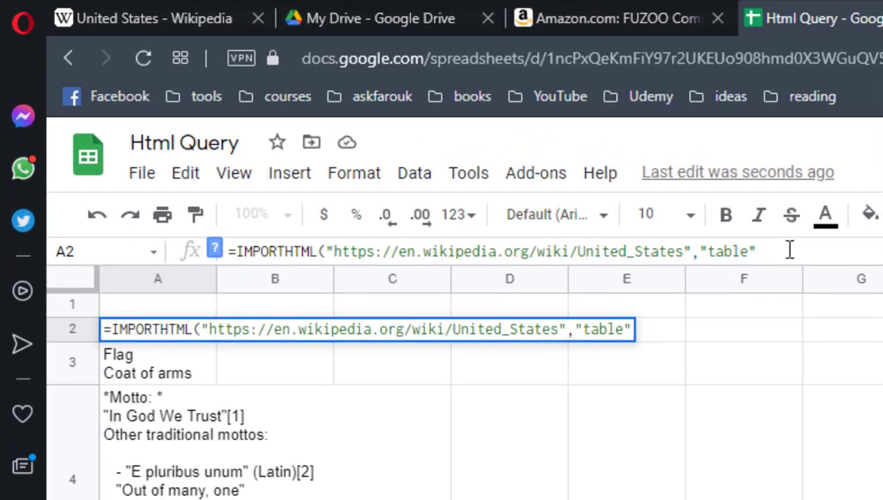
{"action": "type", "text": ",2"}
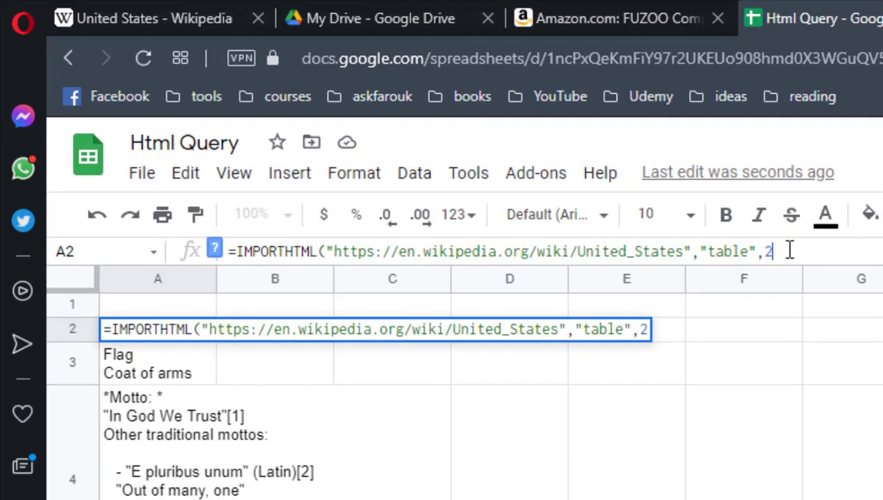
{"action": "key", "text": "Enter"}
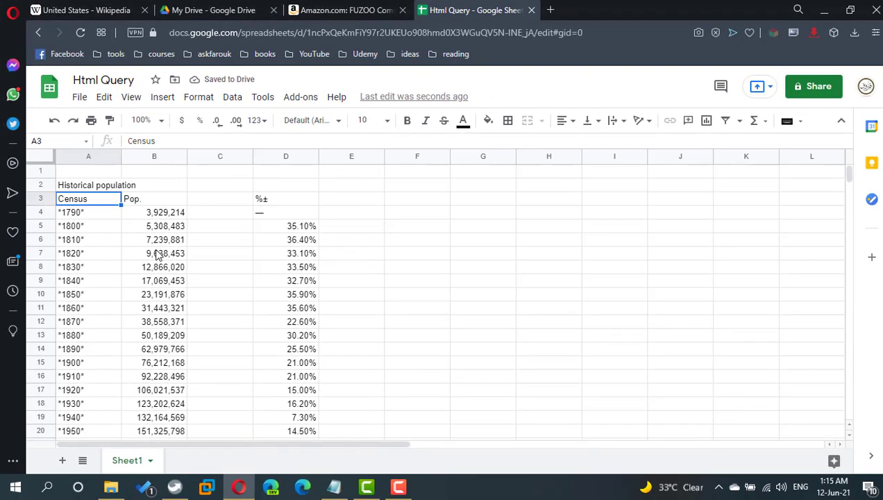
{"action": "left_click", "coordinate": [89, 185]}
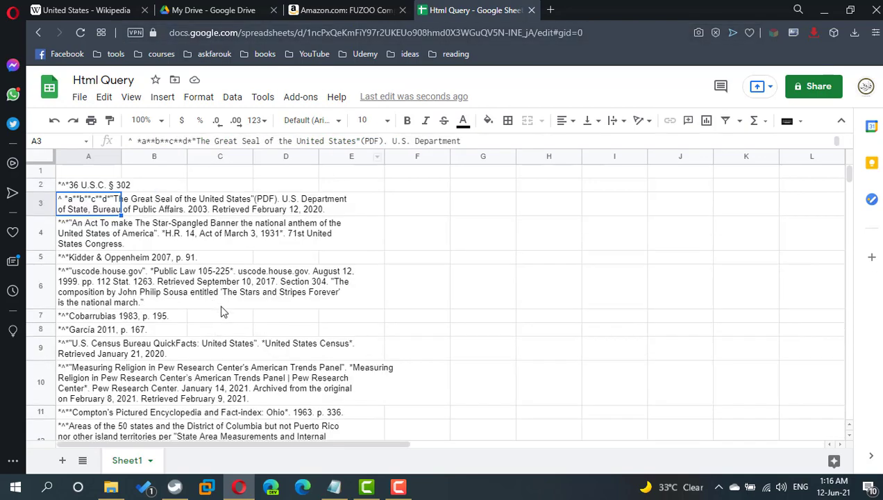
Go to amazon.com in a new tab and reach the Seagate Portable 2TB hard drive page
{"action": "left_click", "coordinate": [557, 10]}
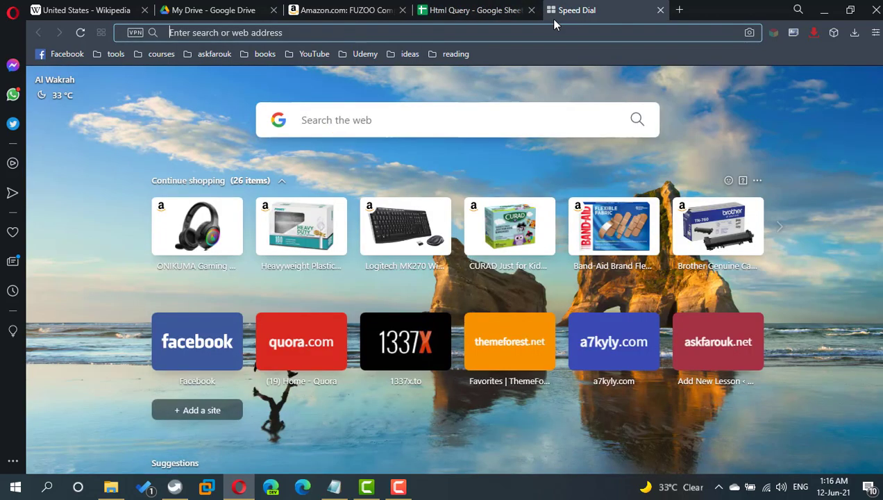
{"action": "type", "text": "amazon.com"}
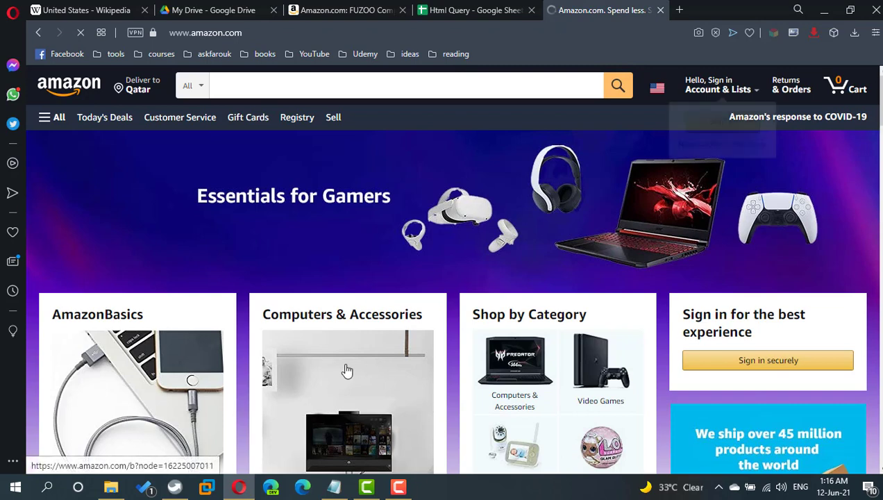
{"action": "left_click", "coordinate": [346, 369]}
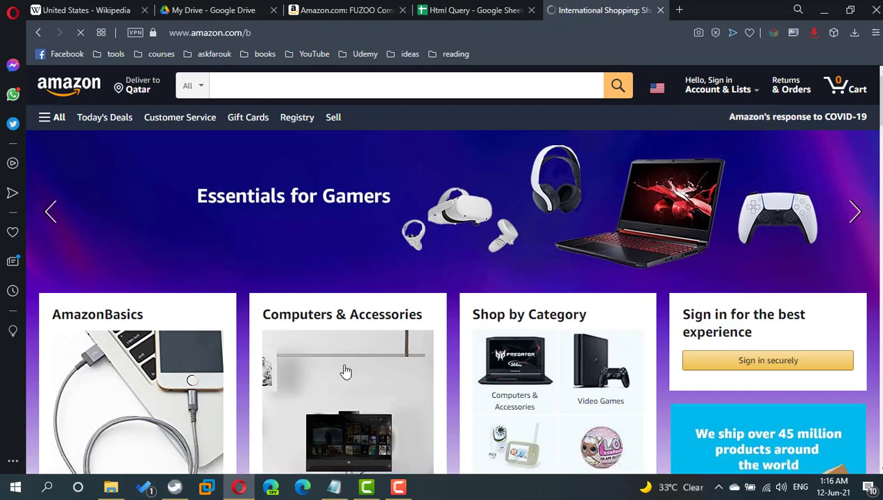
{"action": "left_click", "coordinate": [347, 369]}
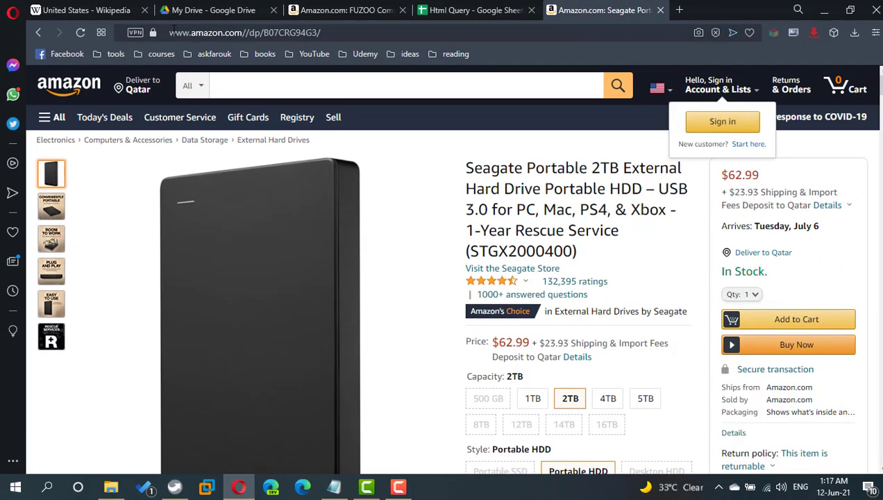
Select and copy the Seagate product page's web address
{"action": "left_click", "coordinate": [250, 33]}
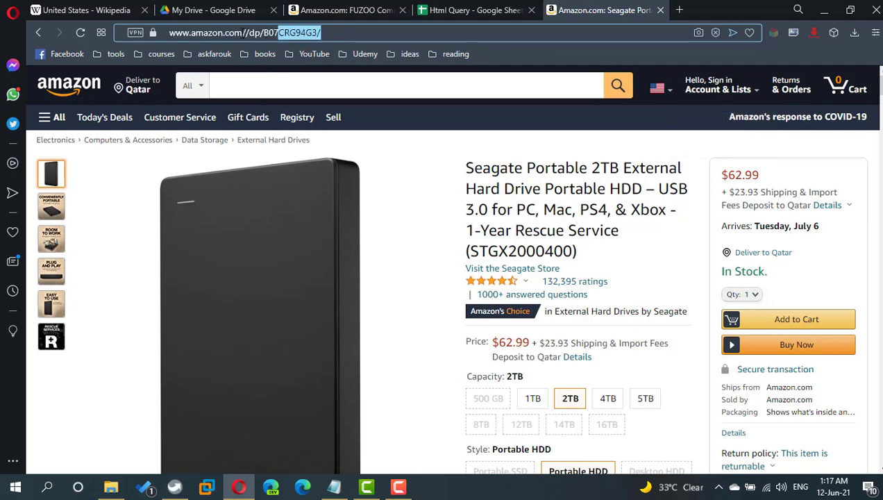
{"action": "left_click", "coordinate": [243, 34]}
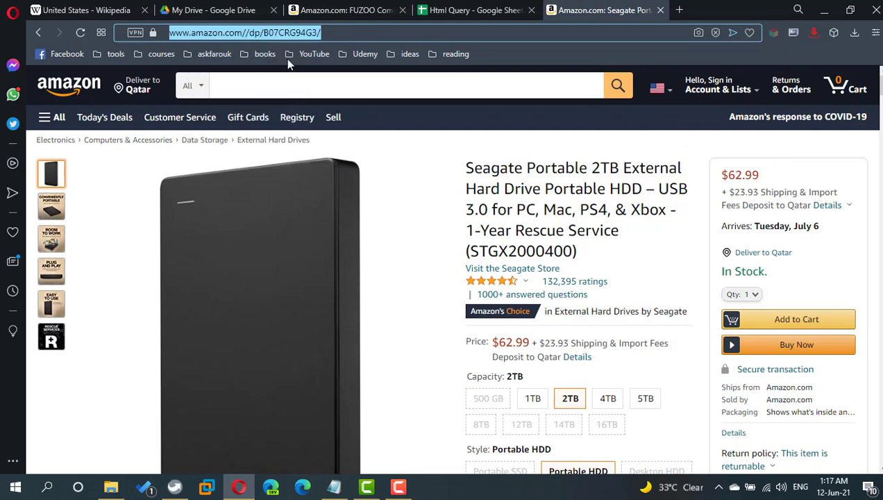
{"action": "left_click", "coordinate": [475, 10]}
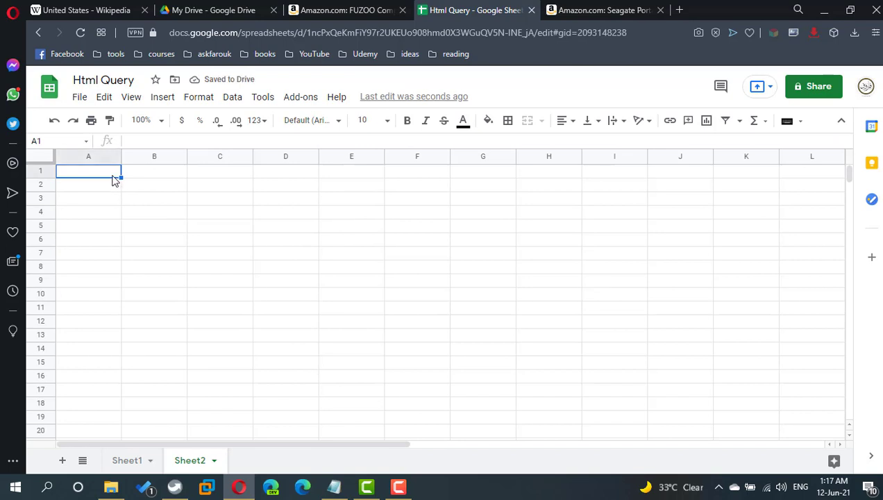
{"action": "left_click", "coordinate": [160, 119]}
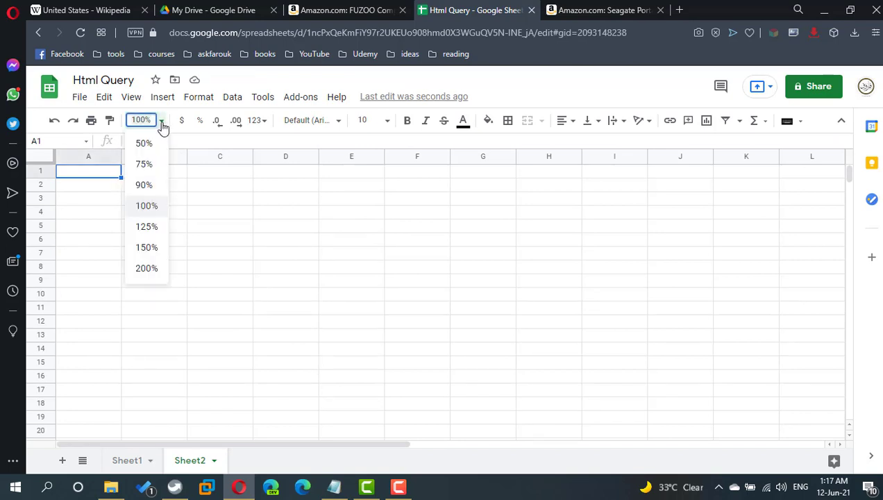
{"action": "left_click", "coordinate": [147, 248]}
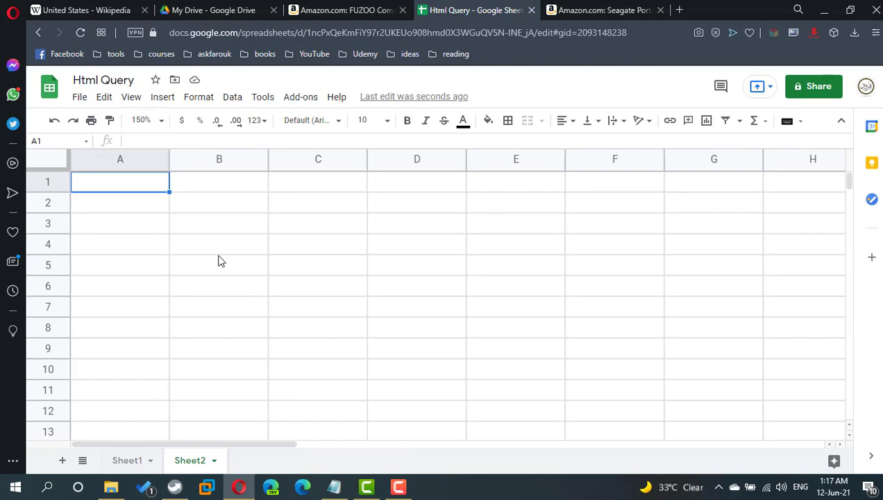
{"action": "type", "text": "https://www.amazon.com//dp/B07CRG94G3/"}
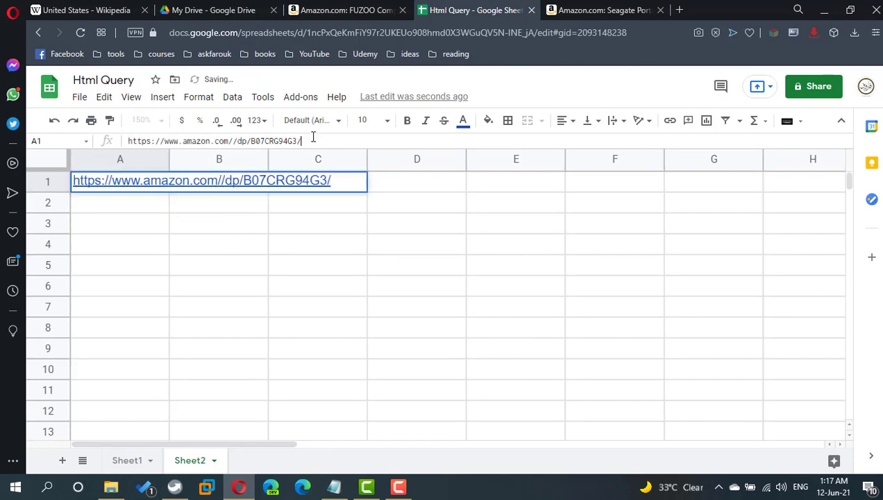
{"action": "key", "text": "Backspace"}
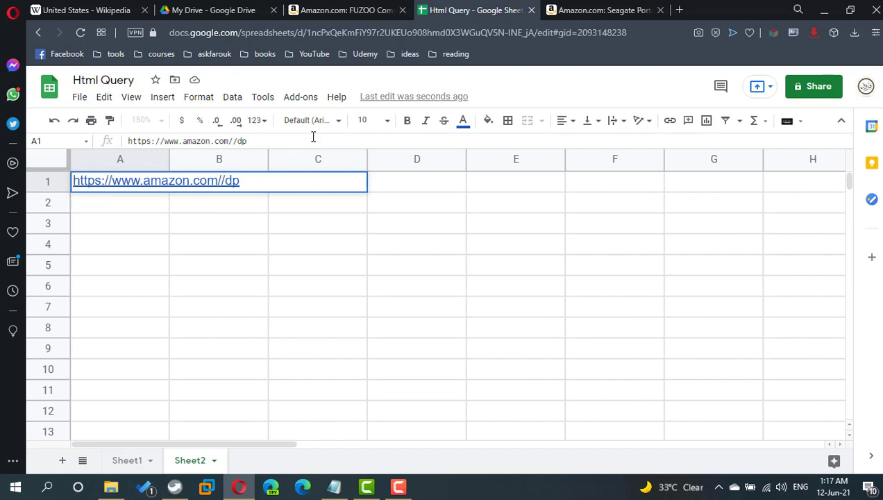
{"action": "key", "text": "Enter"}
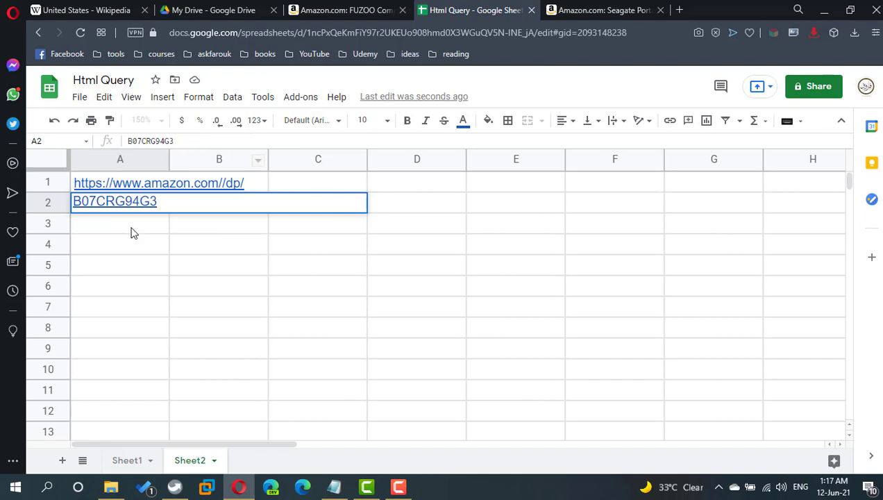
Join the base link and product code in A3 with =CONCAT(A1,A2)
{"action": "type", "text": "="}
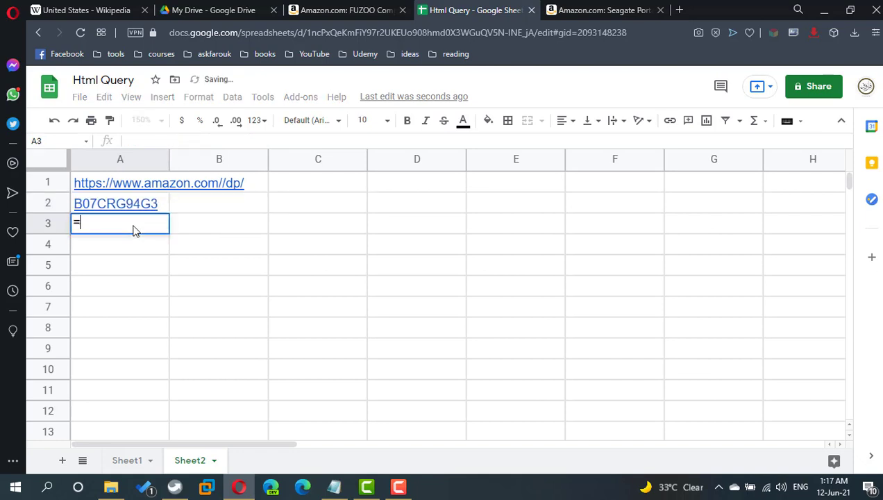
{"action": "type", "text": "con"}
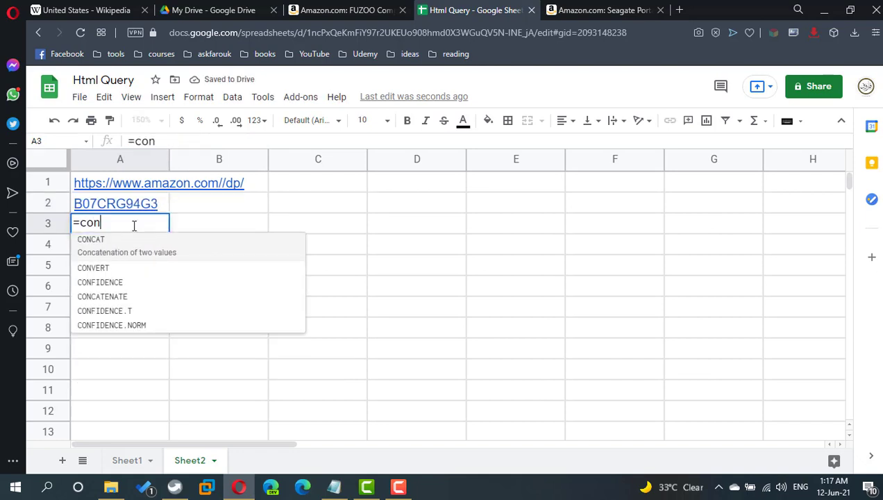
{"action": "left_click", "coordinate": [90, 239]}
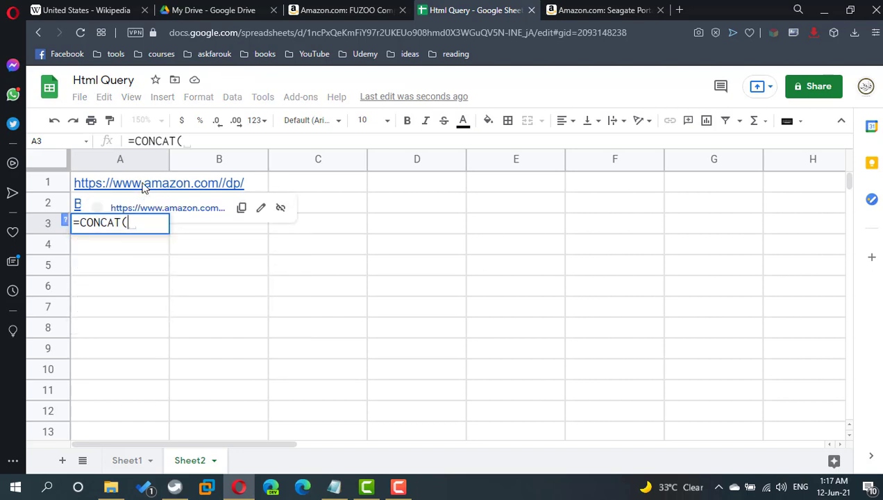
{"action": "left_click", "coordinate": [119, 182]}
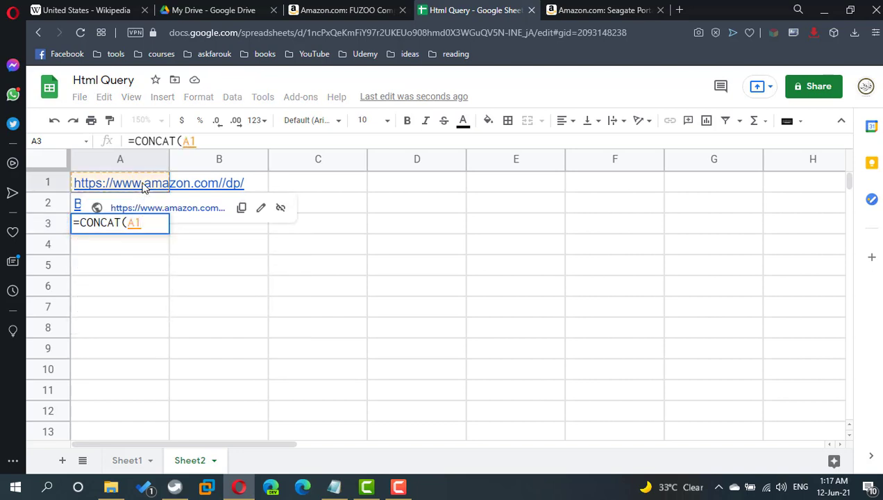
{"action": "type", "text": ","}
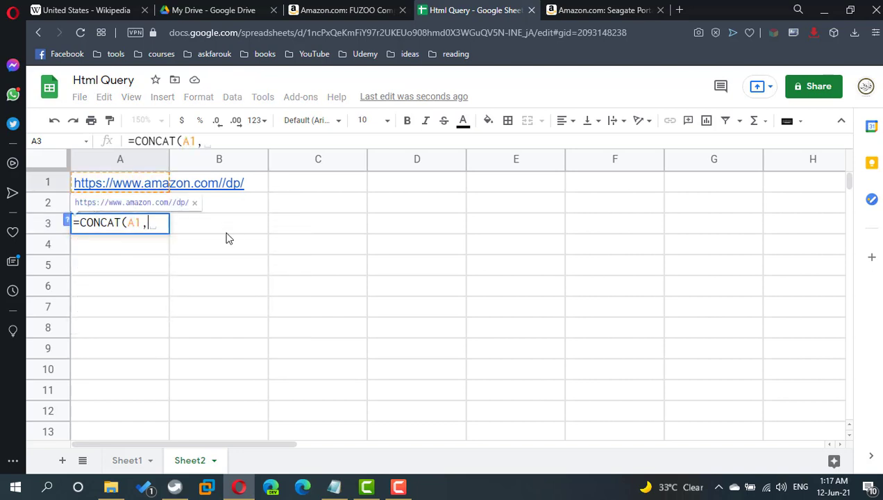
{"action": "type", "text": "a2"}
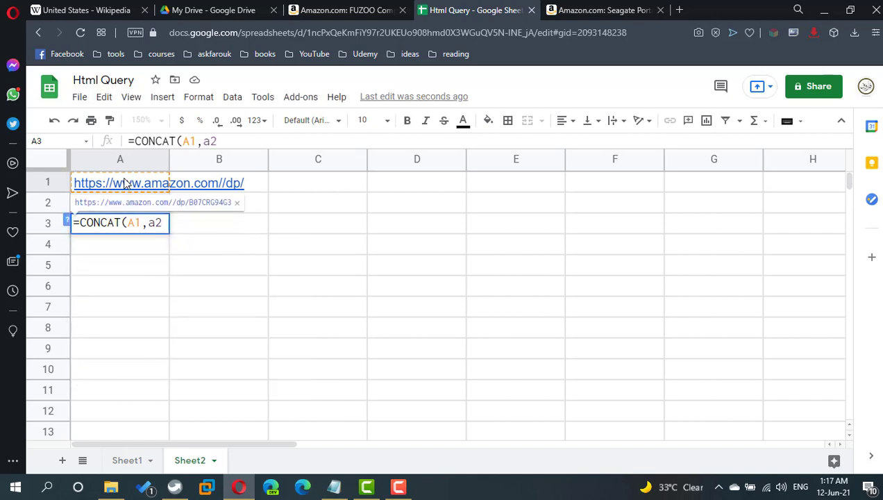
{"action": "mouse_move", "coordinate": [269, 193]}
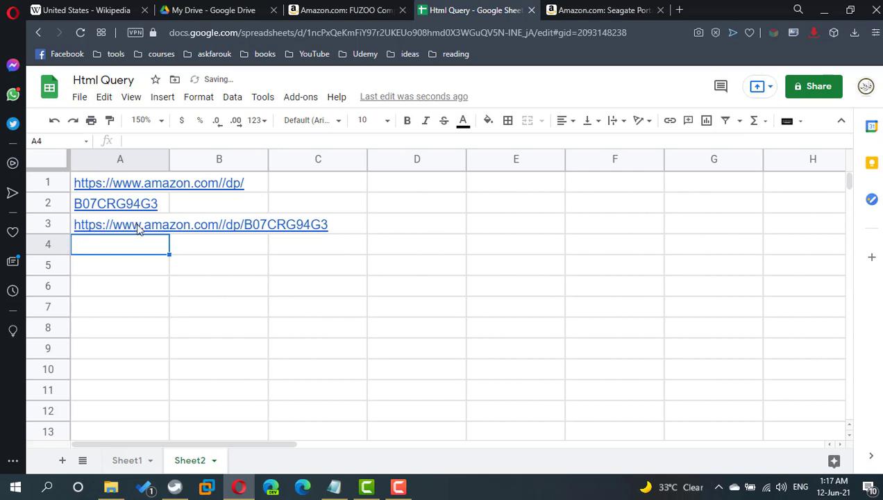
{"action": "mouse_move", "coordinate": [156, 297]}
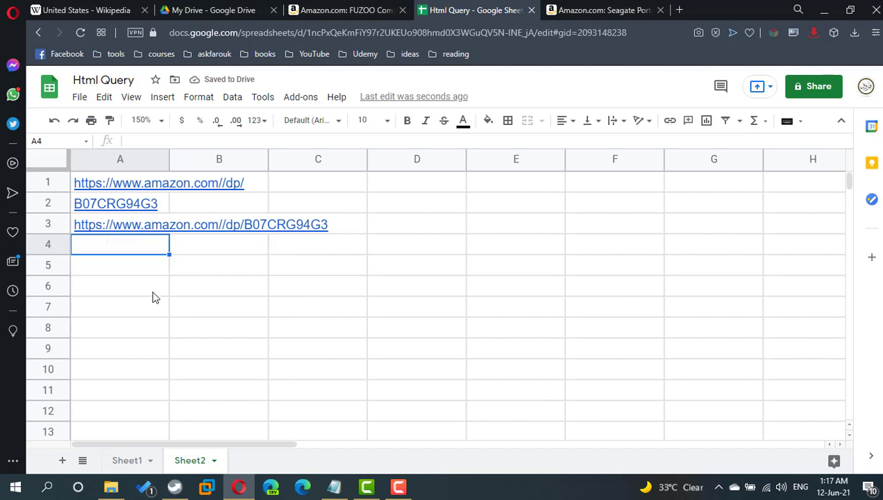
Import a table from the A3 product URL into A4 with =IMPORTHTML(A3,"table") plus a table index, showing the Was price and return details
{"action": "type", "text": "=im"}
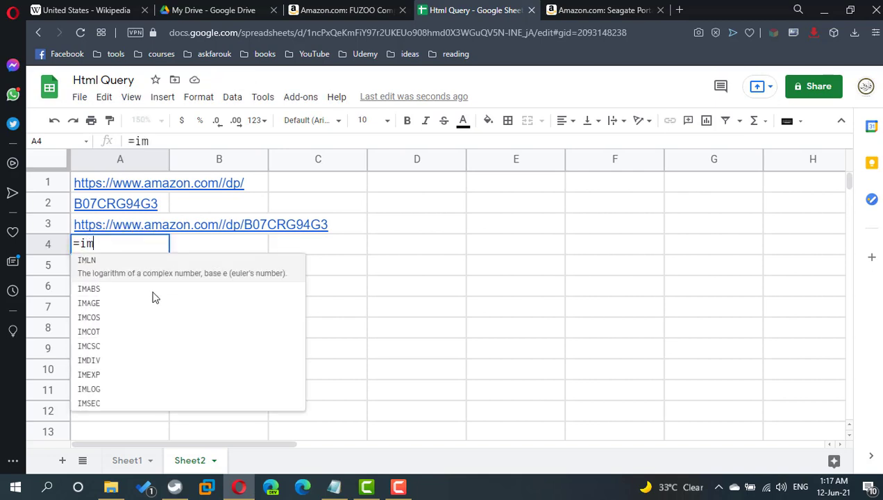
{"action": "type", "text": "port"}
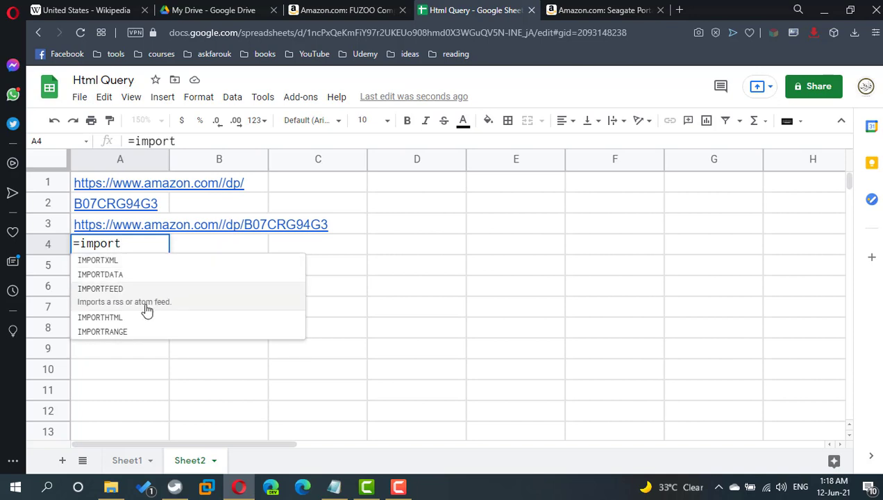
{"action": "left_click", "coordinate": [100, 315]}
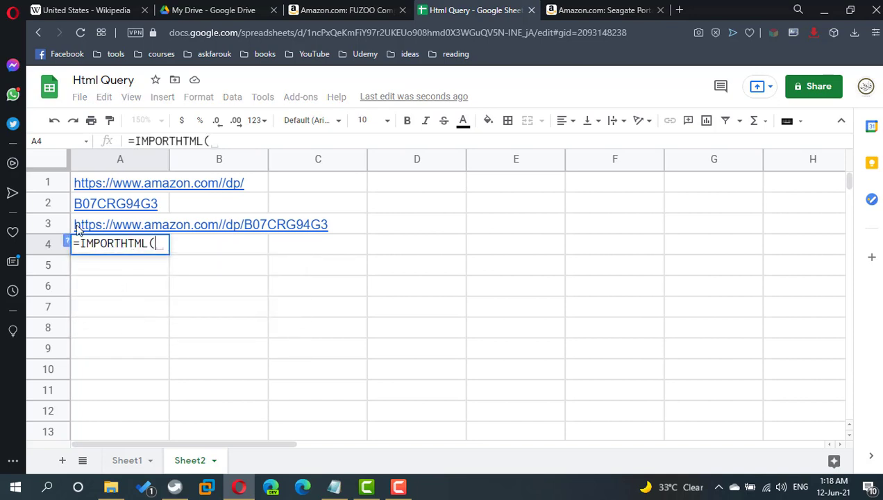
{"action": "left_click", "coordinate": [111, 223]}
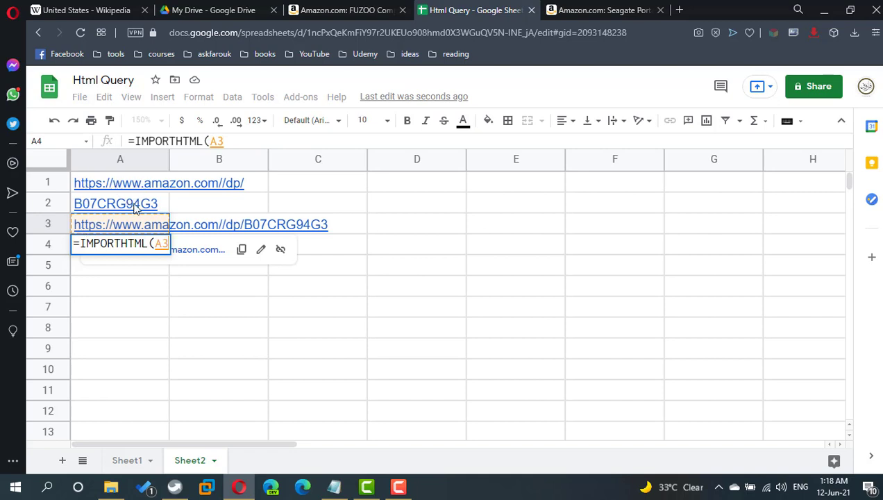
{"action": "type", "text": ",\"table\")"}
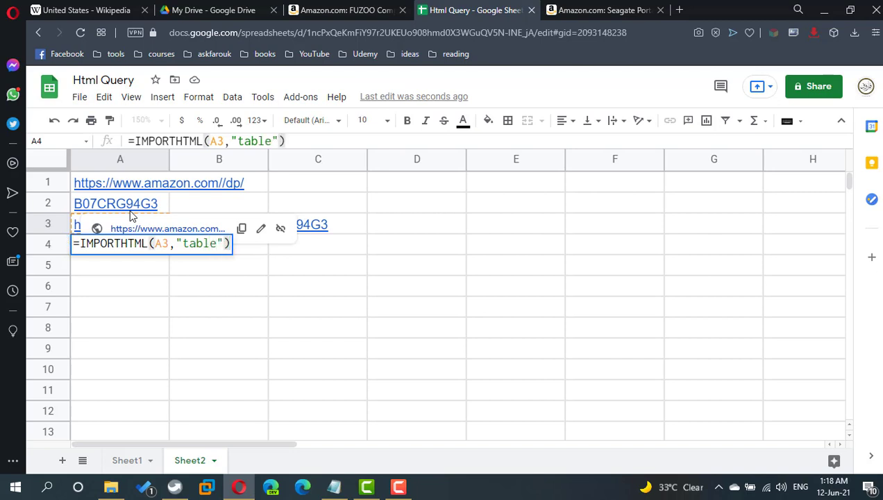
{"action": "key", "text": "Enter"}
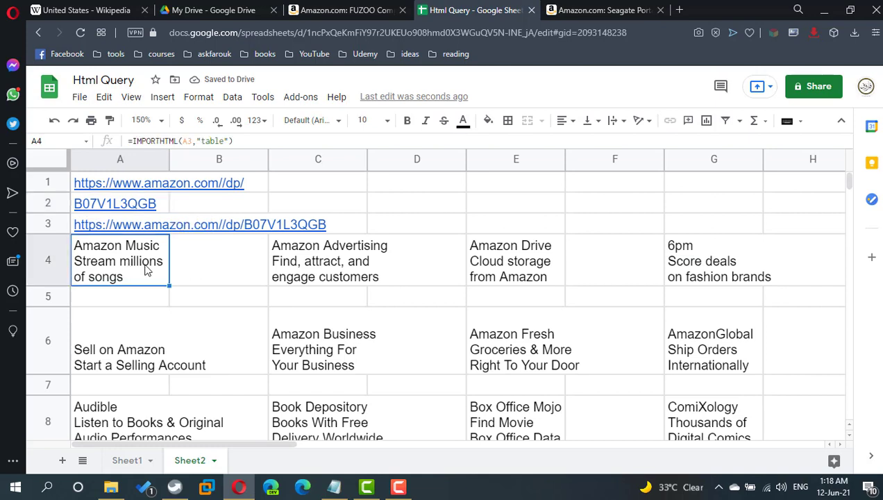
{"action": "double_click", "coordinate": [119, 261]}
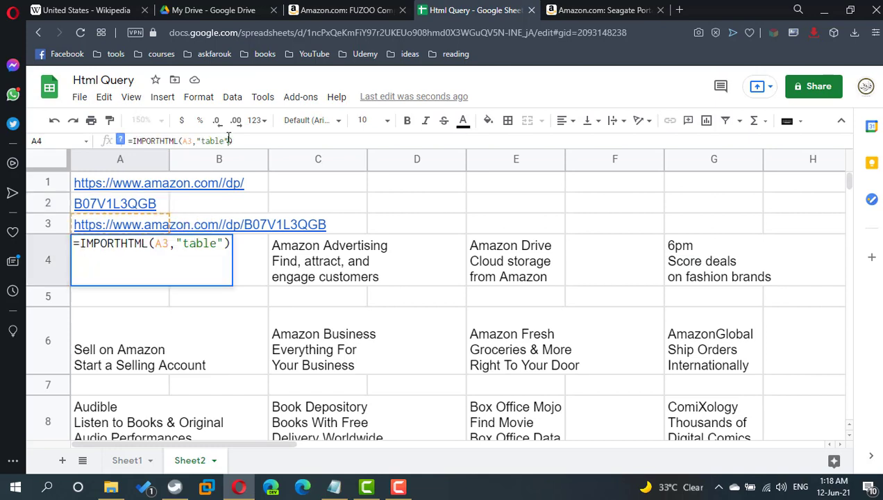
{"action": "key", "text": "Enter"}
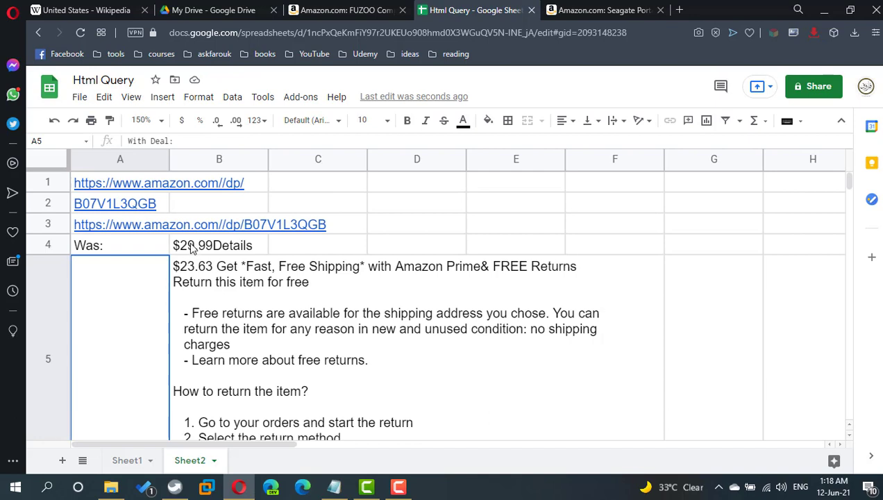
{"action": "mouse_move", "coordinate": [122, 225]}
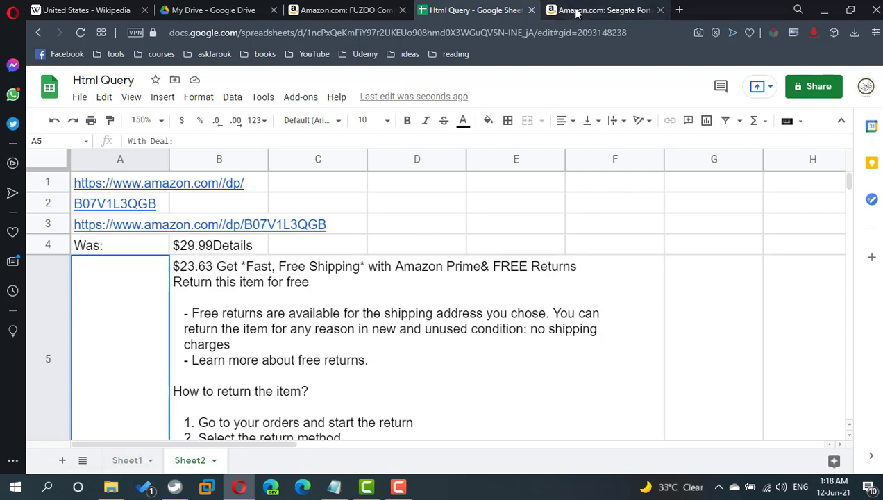
Close the Seagate page and put the Brother printer ID B0763WDSYZ into A2, bringing up Price: $200.00
{"action": "left_click", "coordinate": [604, 10]}
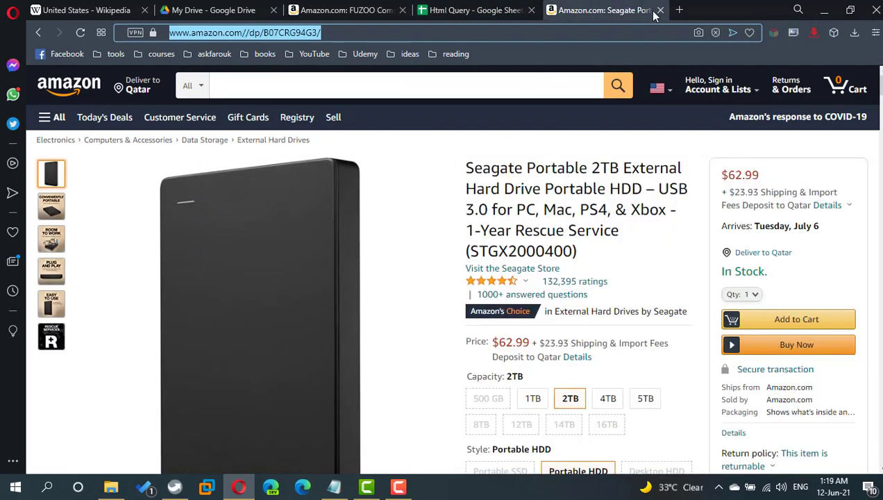
{"action": "mouse_move", "coordinate": [661, 9]}
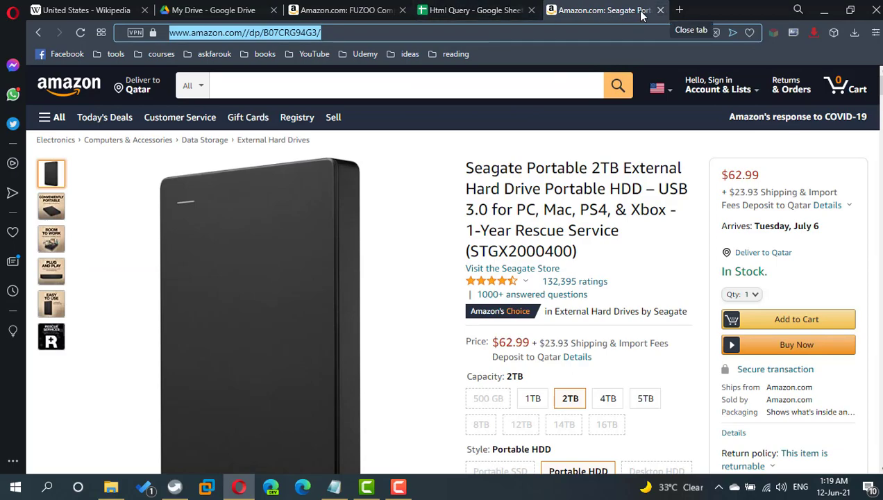
{"action": "left_click", "coordinate": [659, 9]}
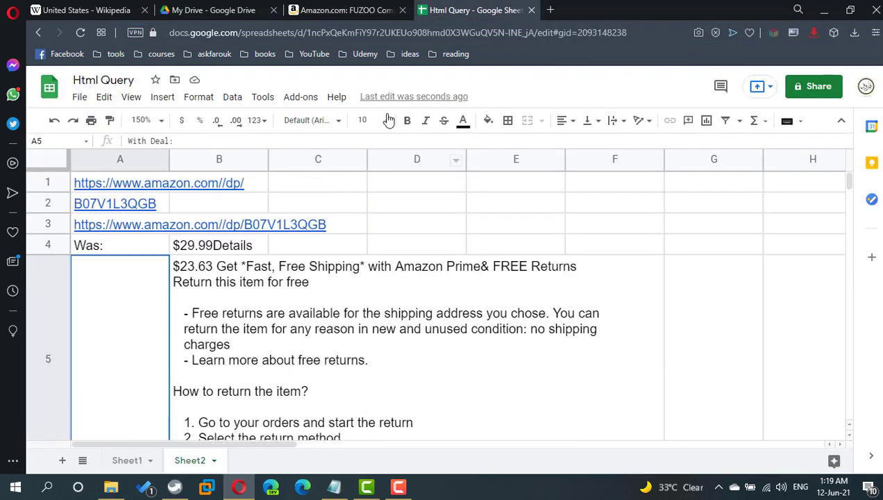
{"action": "left_click", "coordinate": [345, 10]}
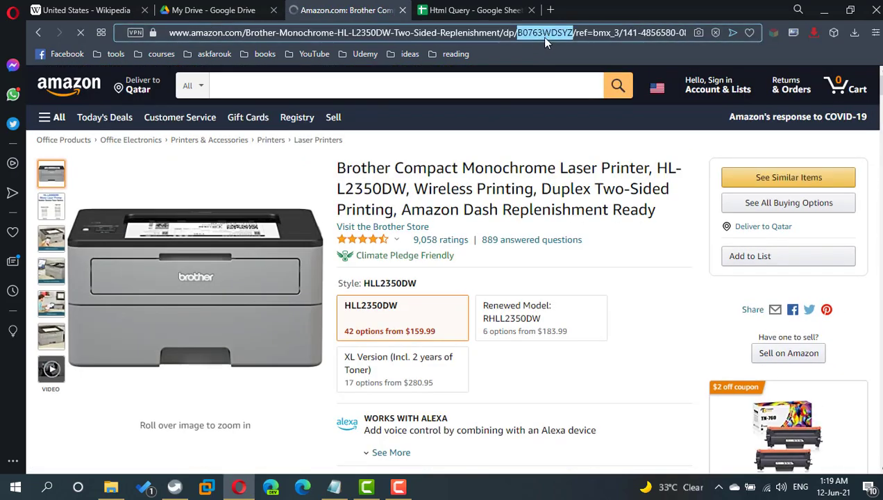
{"action": "left_click", "coordinate": [475, 10]}
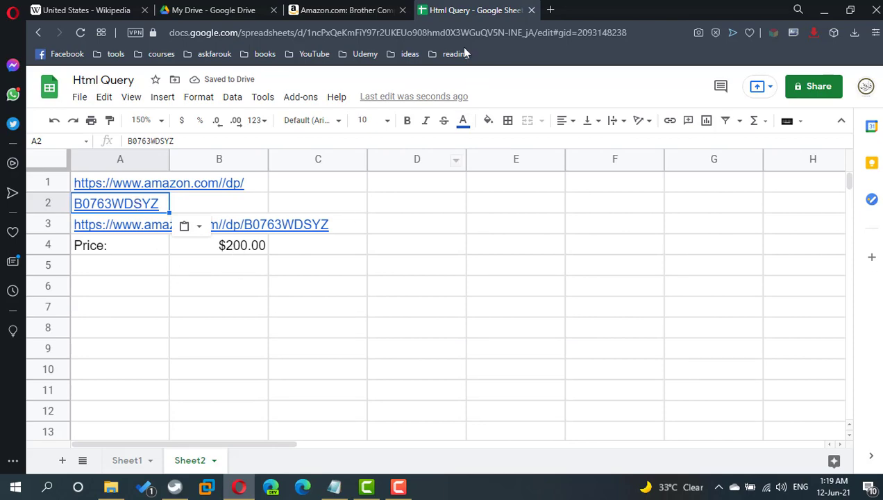
{"action": "left_click", "coordinate": [344, 11]}
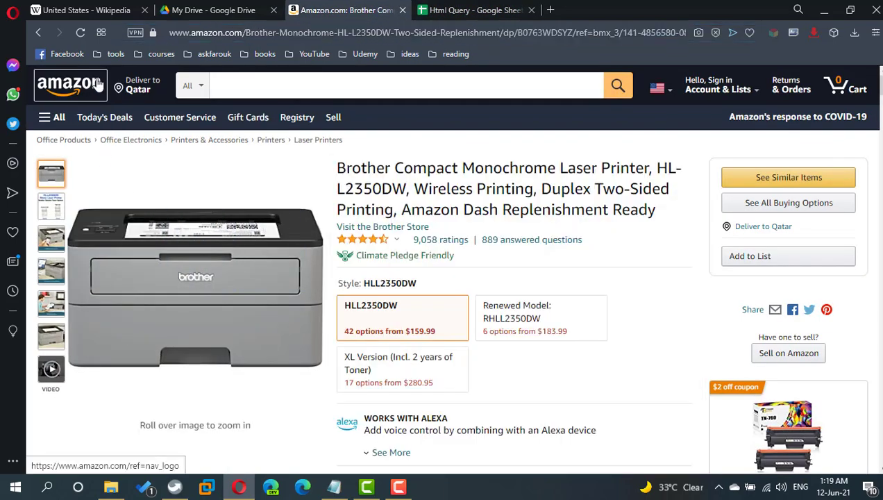
Reach the Oculus Link headset cable page from the Amazon home and select its ID B081SHD773
{"action": "left_click", "coordinate": [70, 85]}
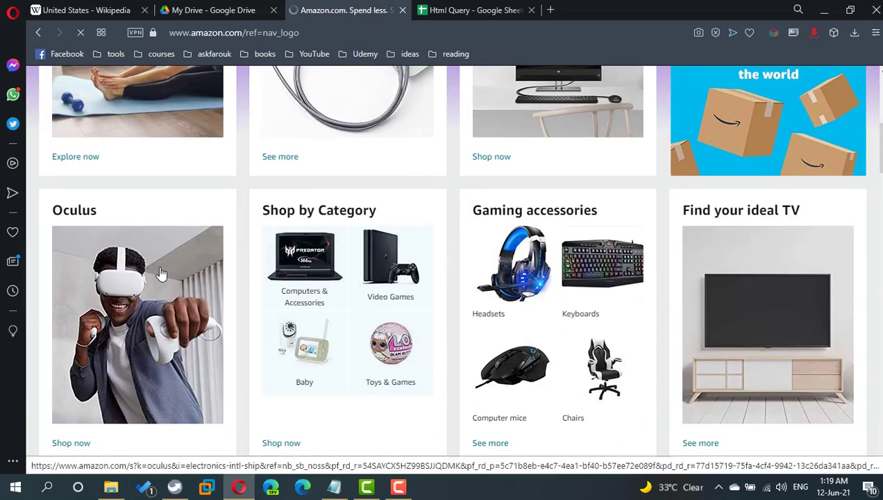
{"action": "left_click", "coordinate": [161, 274]}
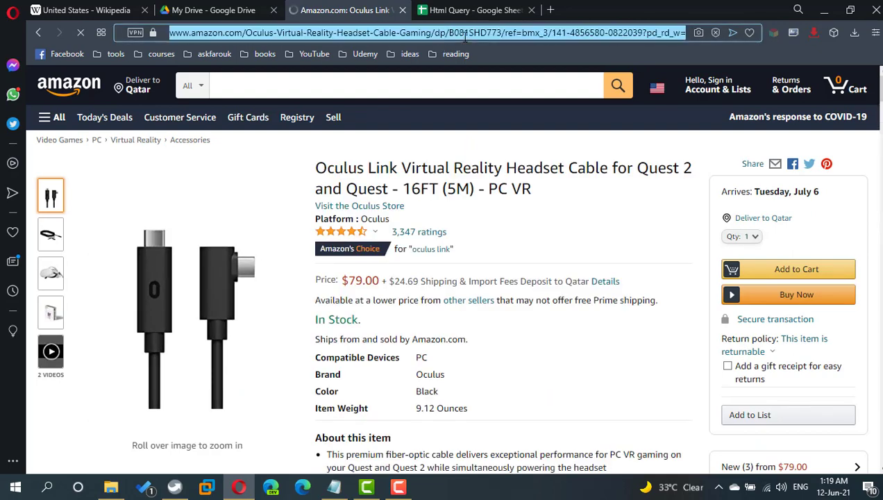
{"action": "left_click", "coordinate": [483, 10]}
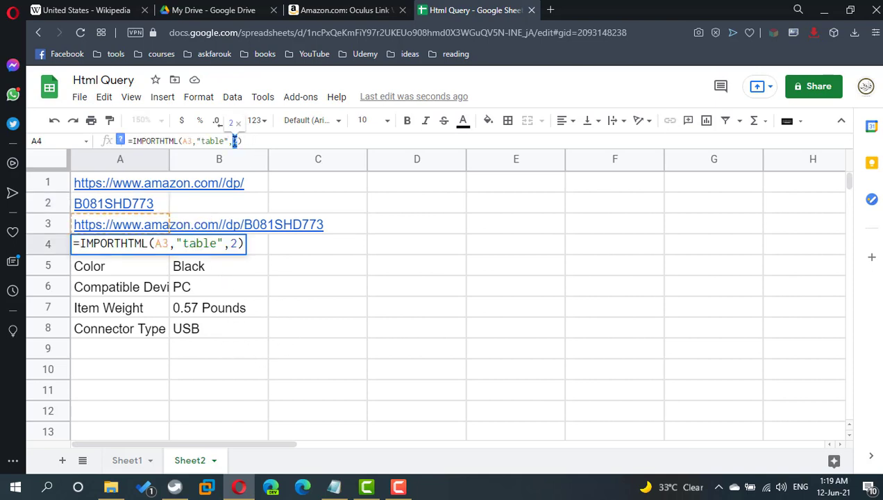
Confirm the IMPORTHTML table index so Sheet2 shows "$79.00& FREE Returns", then review the A3 and A4 formulas
{"action": "key", "text": "Enter"}
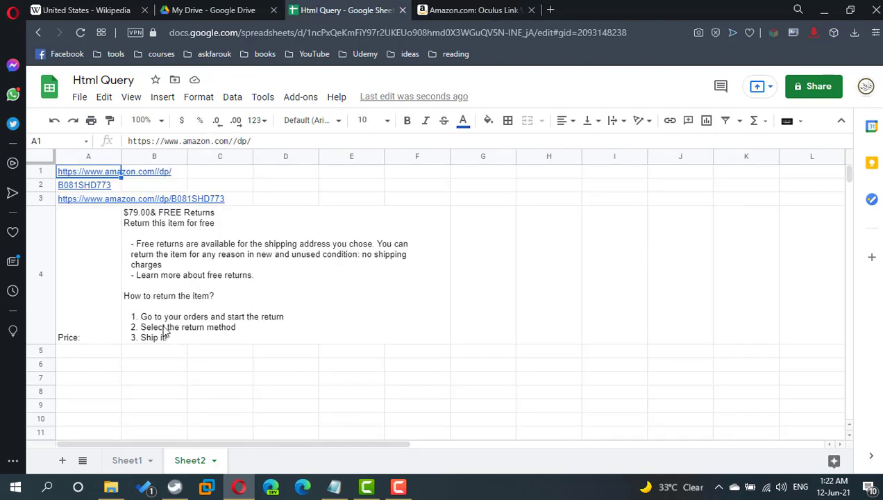
{"action": "left_click", "coordinate": [76, 199]}
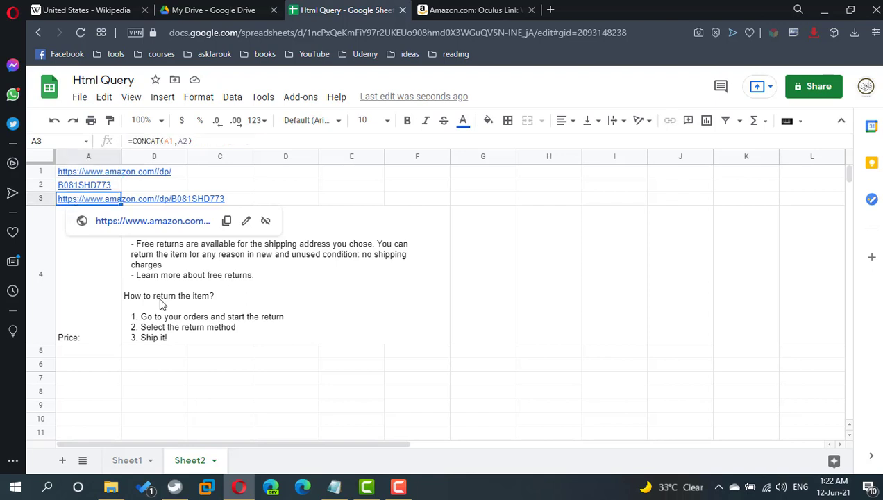
{"action": "left_click", "coordinate": [87, 281]}
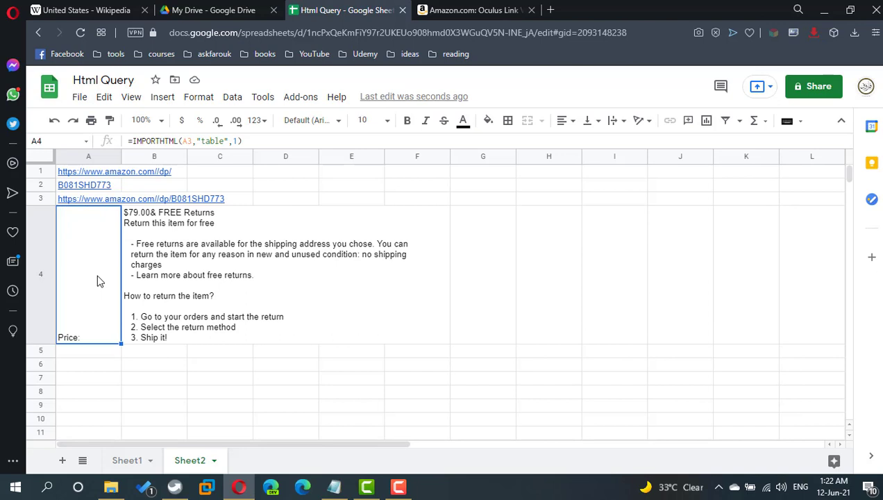
{"action": "mouse_move", "coordinate": [178, 166]}
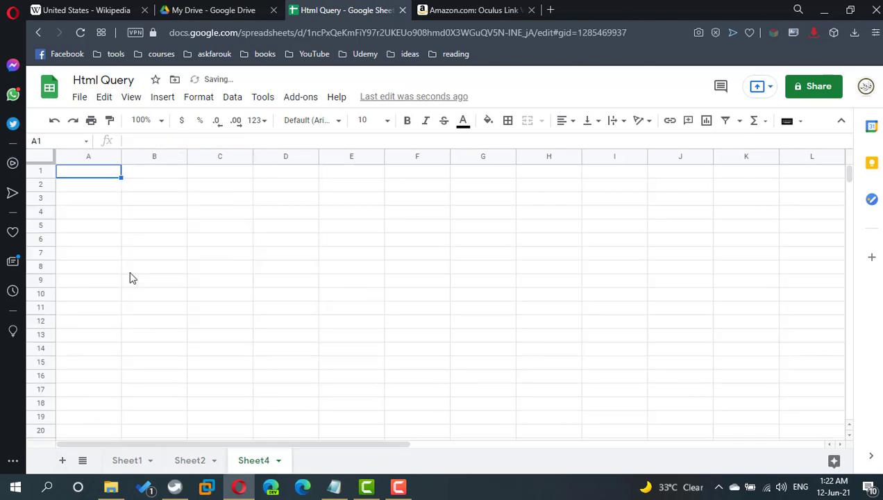
Enter =IMPORTXML(Sheet2!A3, "\\table") in Sheet4 A1, which returns #N/A
{"action": "type", "text": "=impor"}
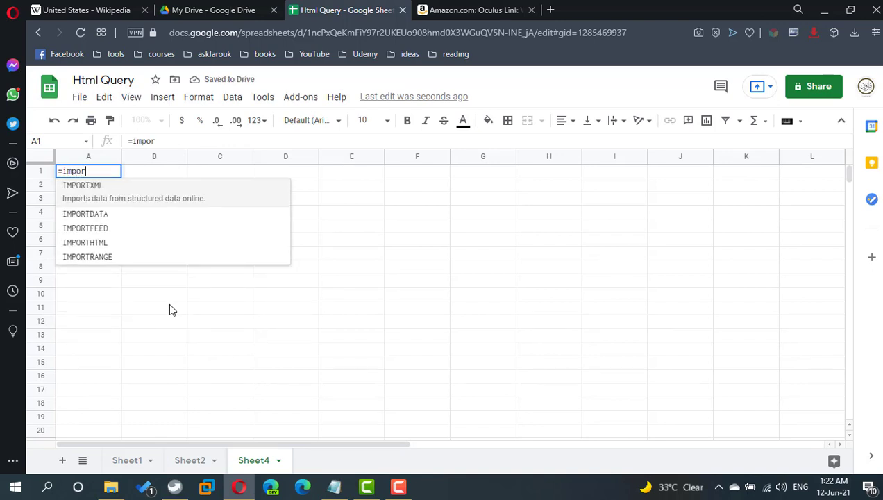
{"action": "left_click", "coordinate": [82, 184]}
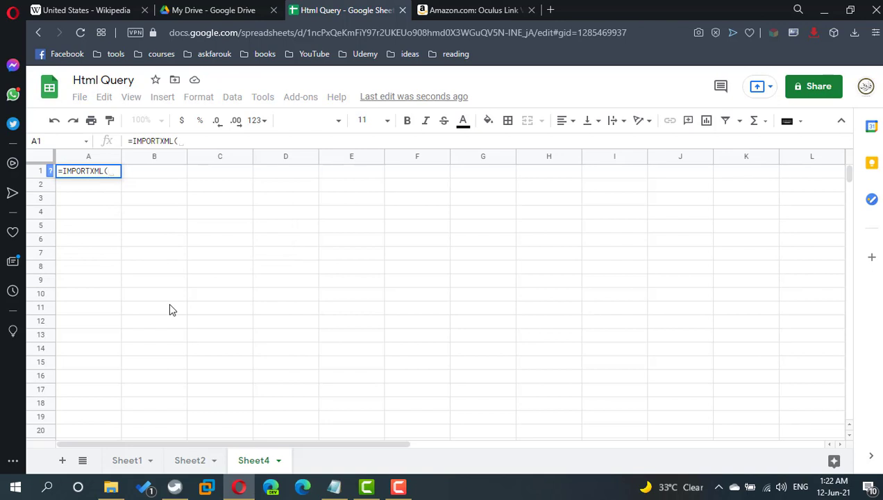
{"action": "type", "text": "\""}
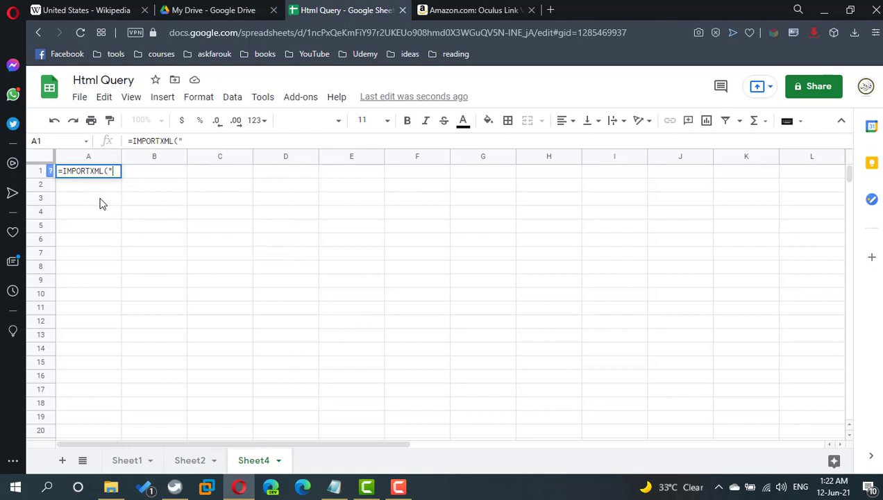
{"action": "left_click", "coordinate": [189, 461]}
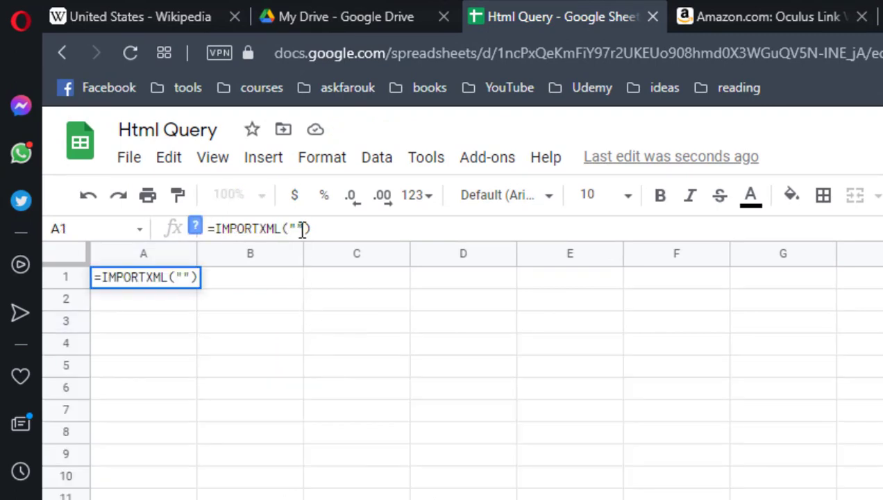
{"action": "key", "text": "Backspace"}
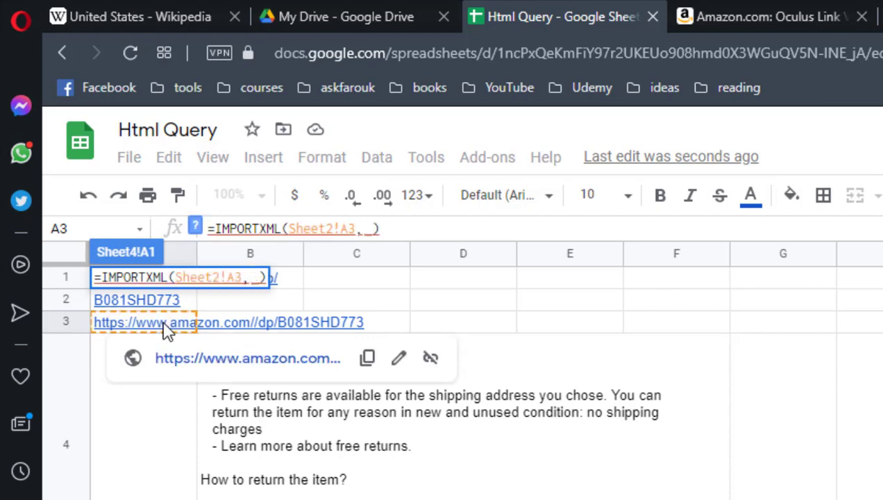
{"action": "type", "text": "\"\\\\"}
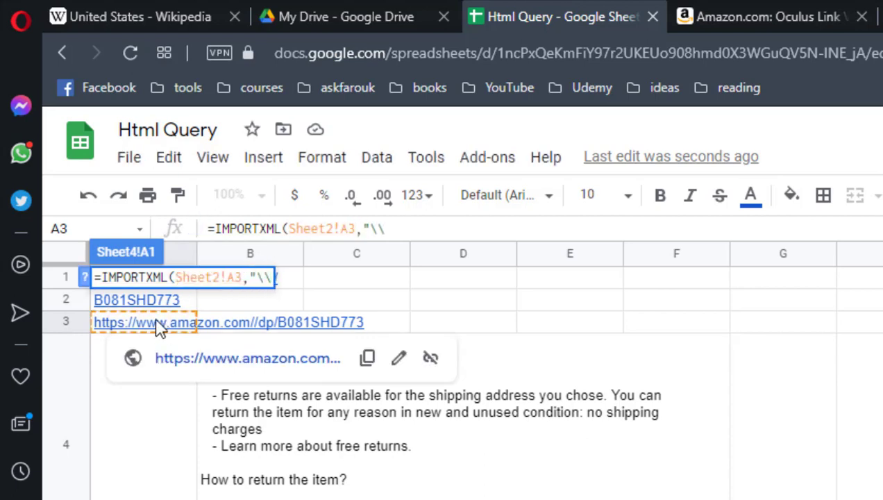
{"action": "type", "text": "table\")"}
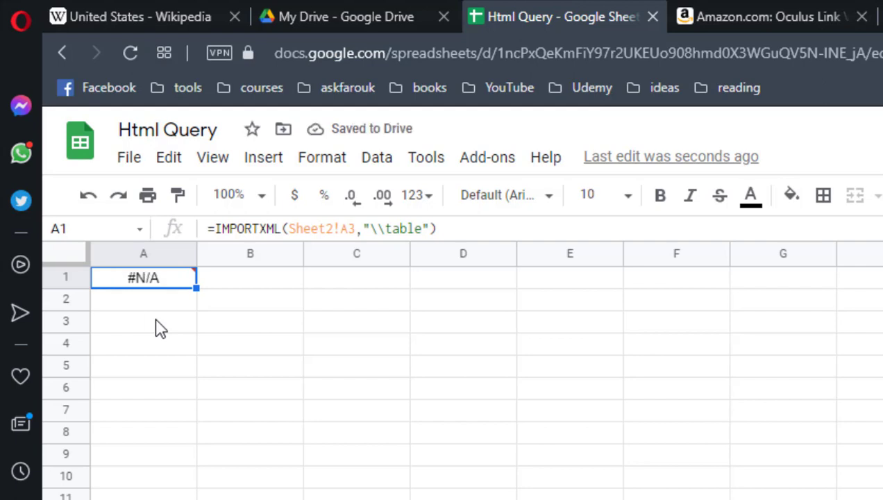
{"action": "left_click", "coordinate": [145, 297]}
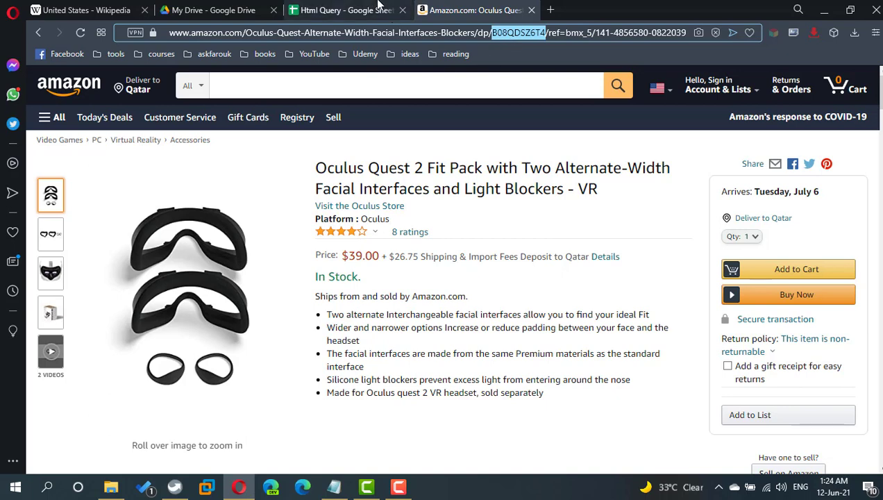
Use the Fit Pack ID B08QDSZ6T4 in Sheet2 and view Sheet4's import of its $39.00 page text
{"action": "left_click", "coordinate": [341, 11]}
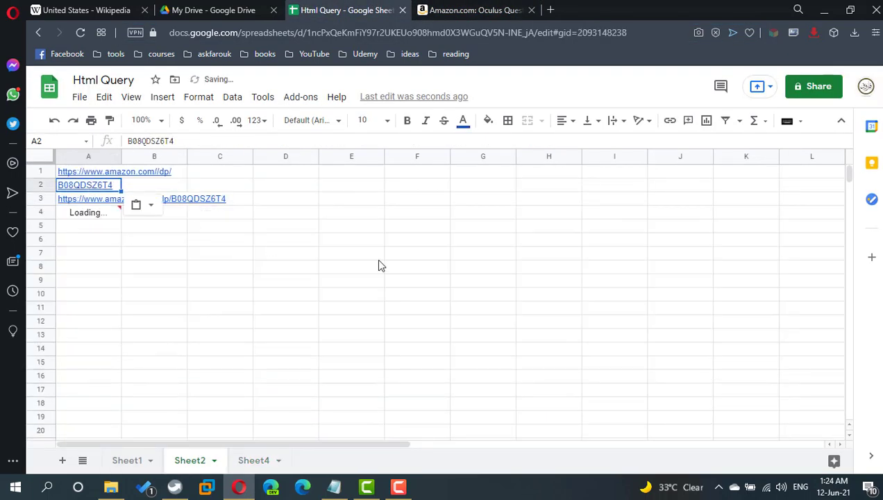
{"action": "mouse_move", "coordinate": [451, 284]}
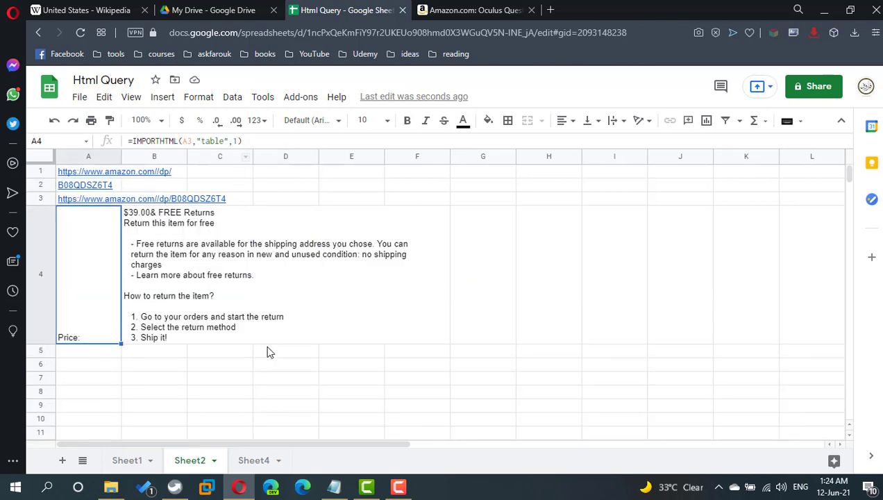
{"action": "left_click", "coordinate": [256, 461]}
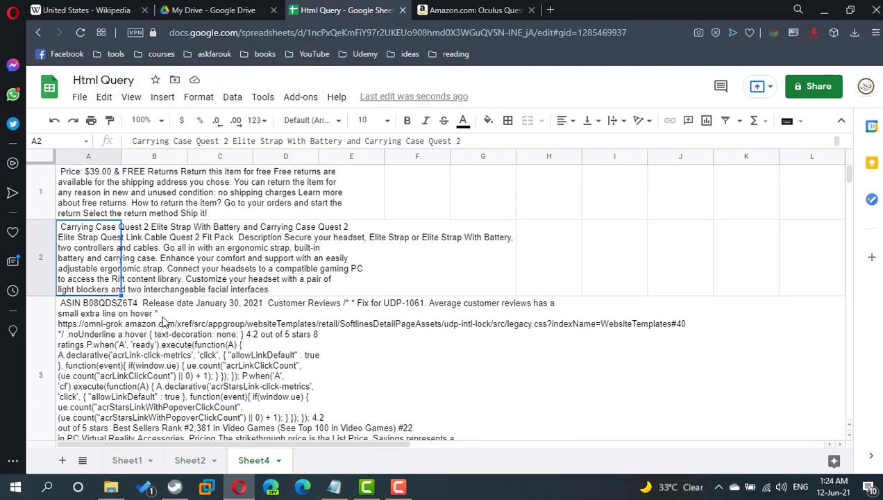